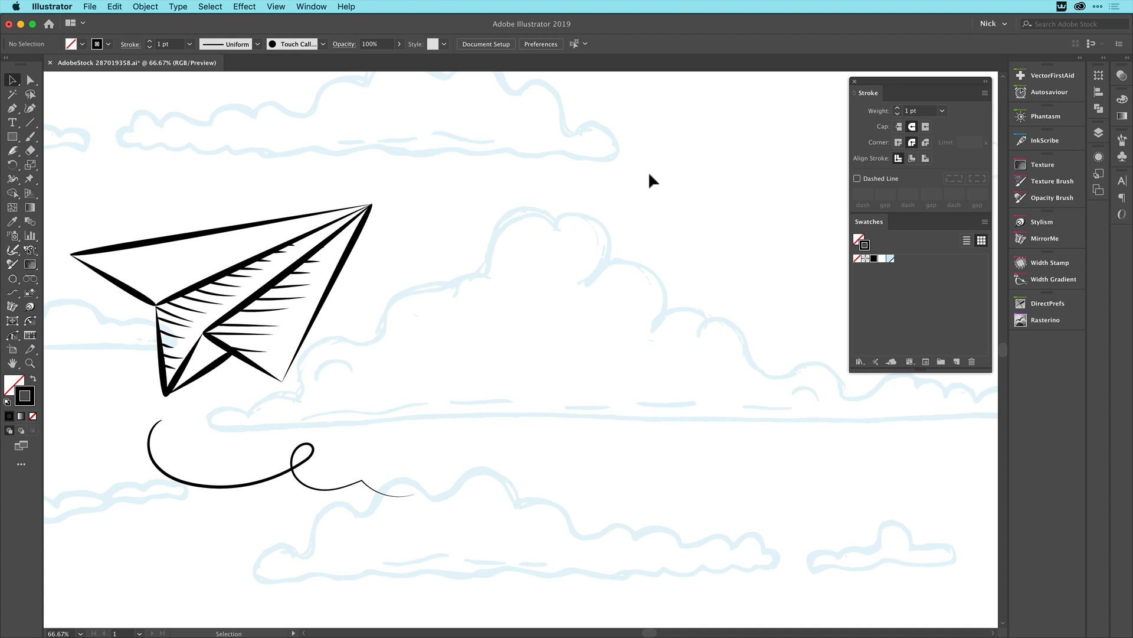
mouse_move(388, 276)
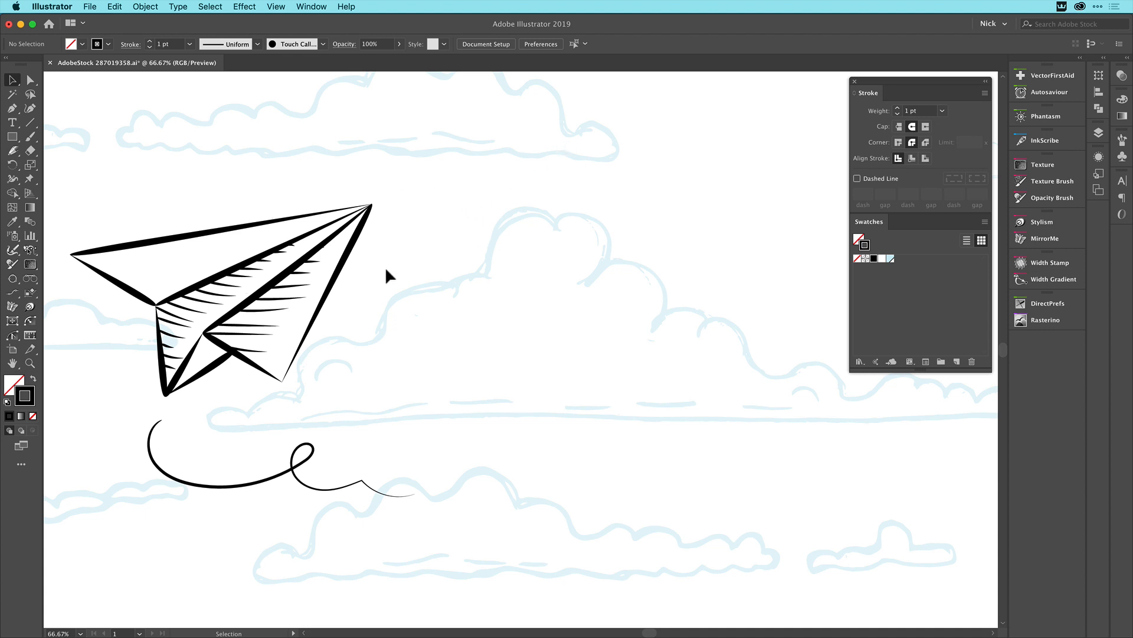
mouse_move(259, 352)
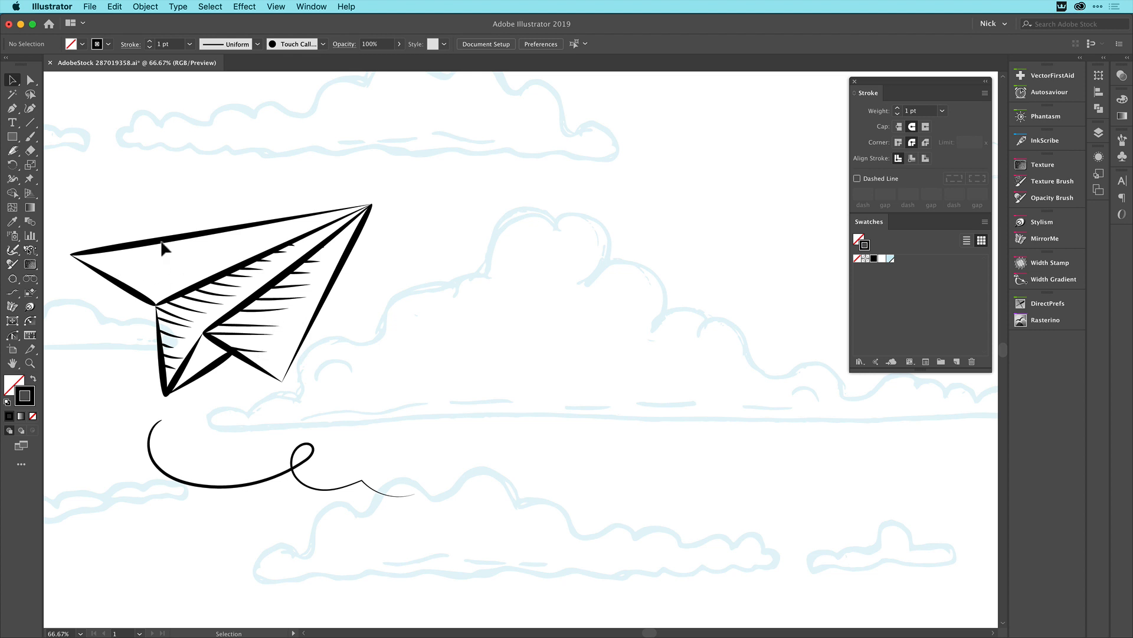
mouse_move(302, 382)
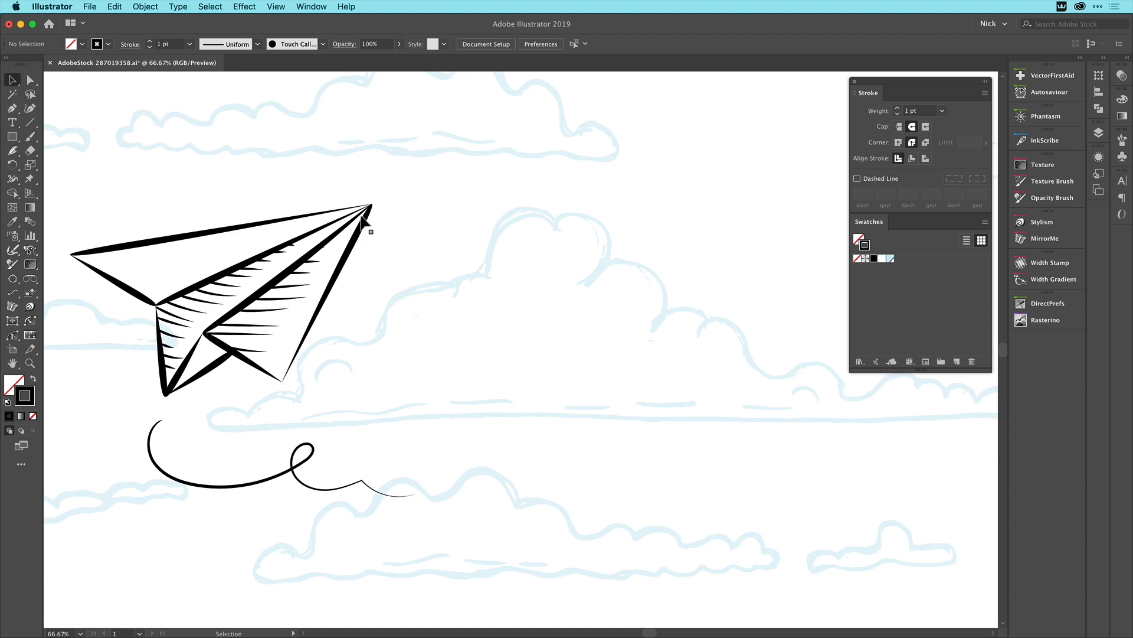
mouse_move(94, 259)
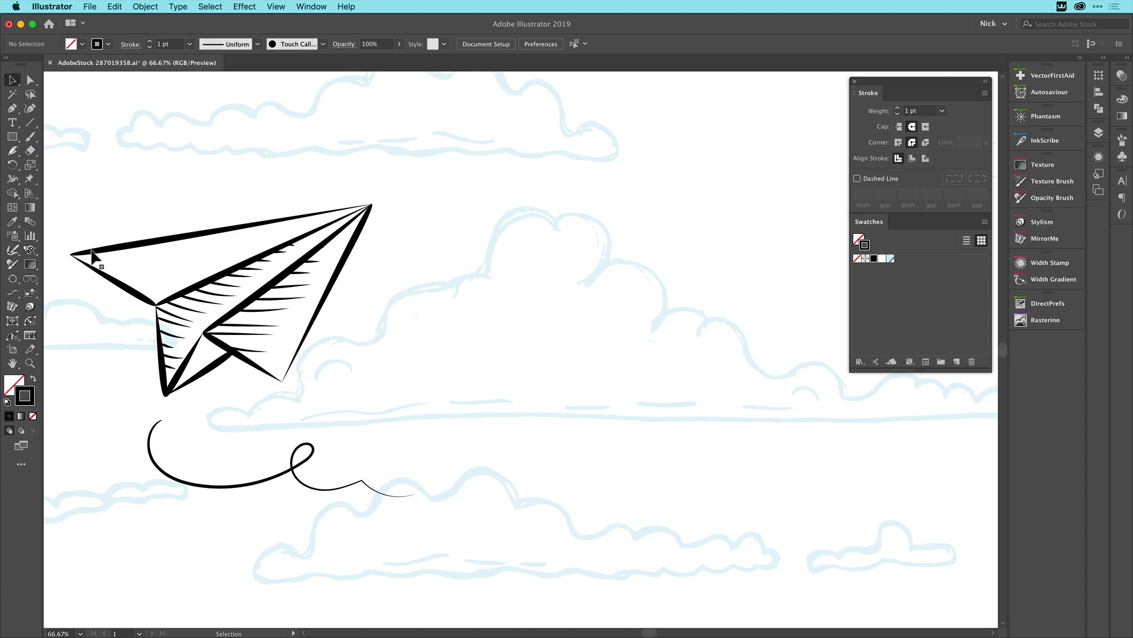
mouse_move(354, 214)
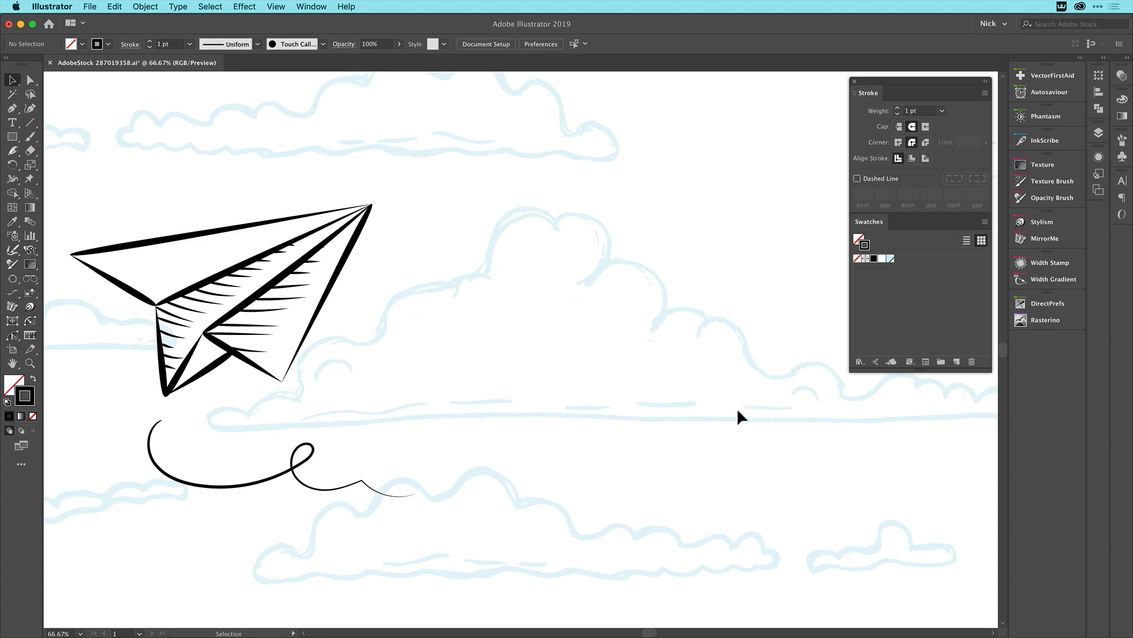
mouse_move(465, 333)
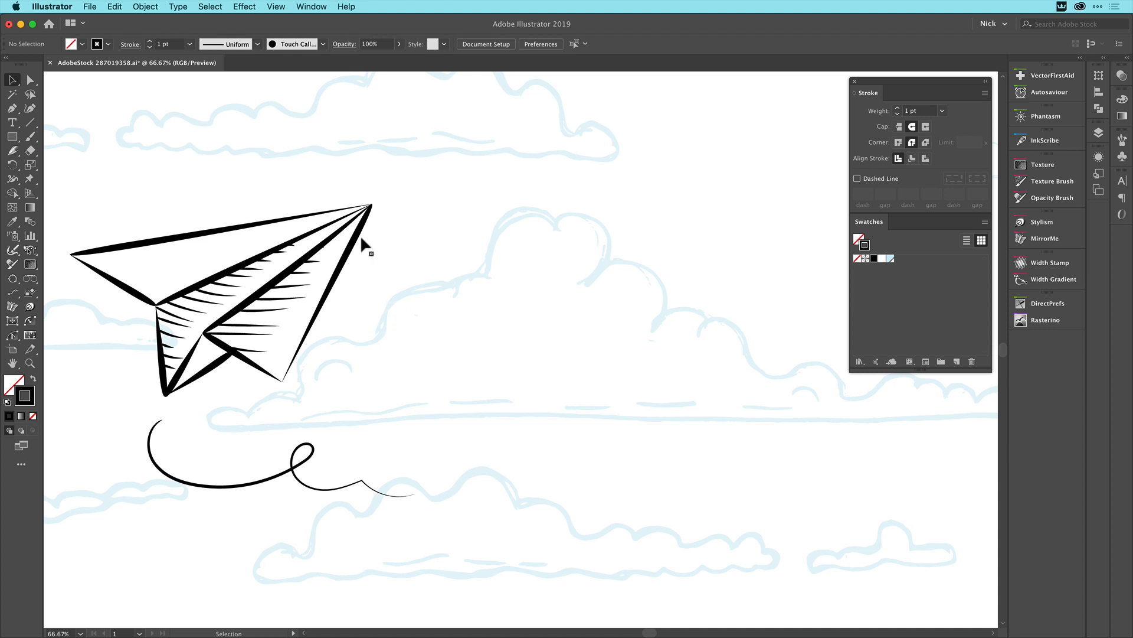
mouse_move(225, 347)
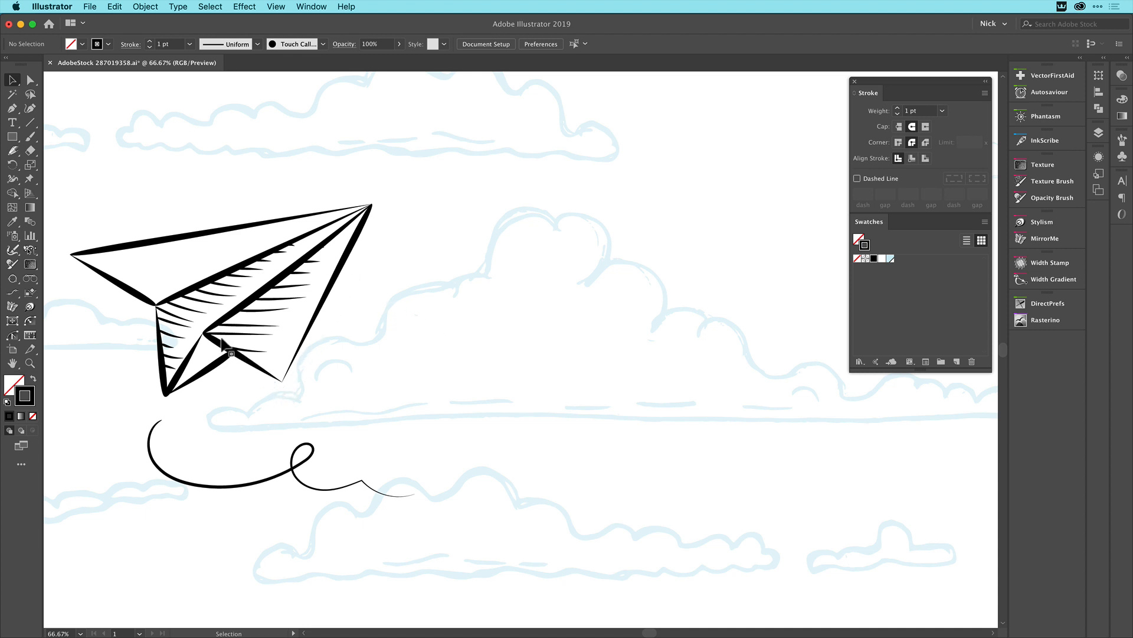
mouse_move(134, 298)
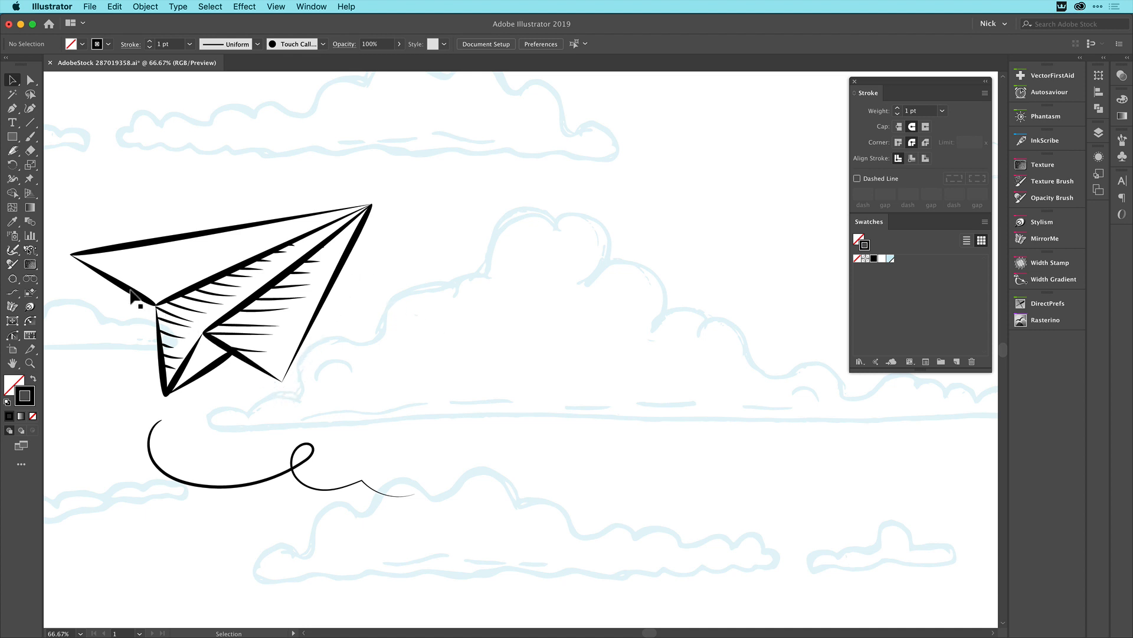
mouse_move(152, 268)
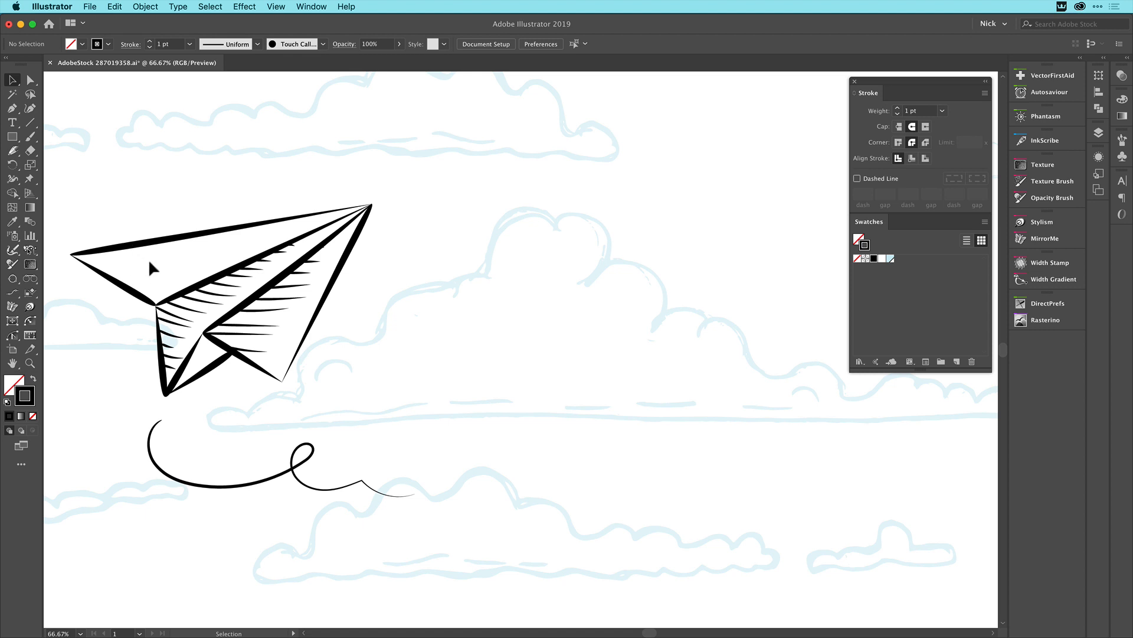
mouse_move(163, 265)
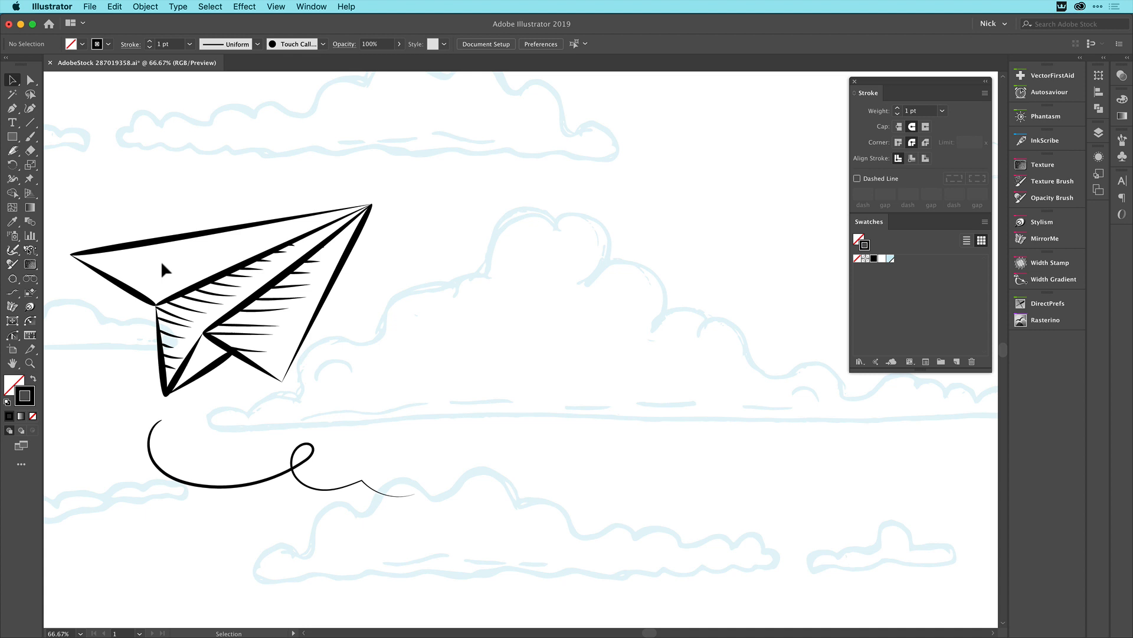
mouse_move(241, 283)
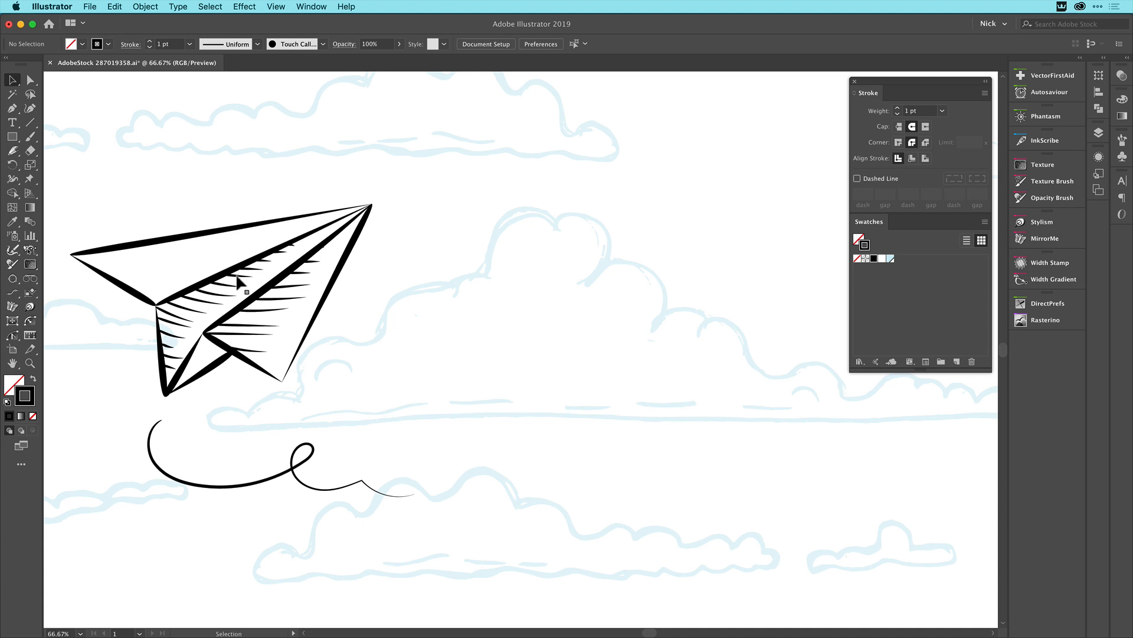
mouse_move(237, 251)
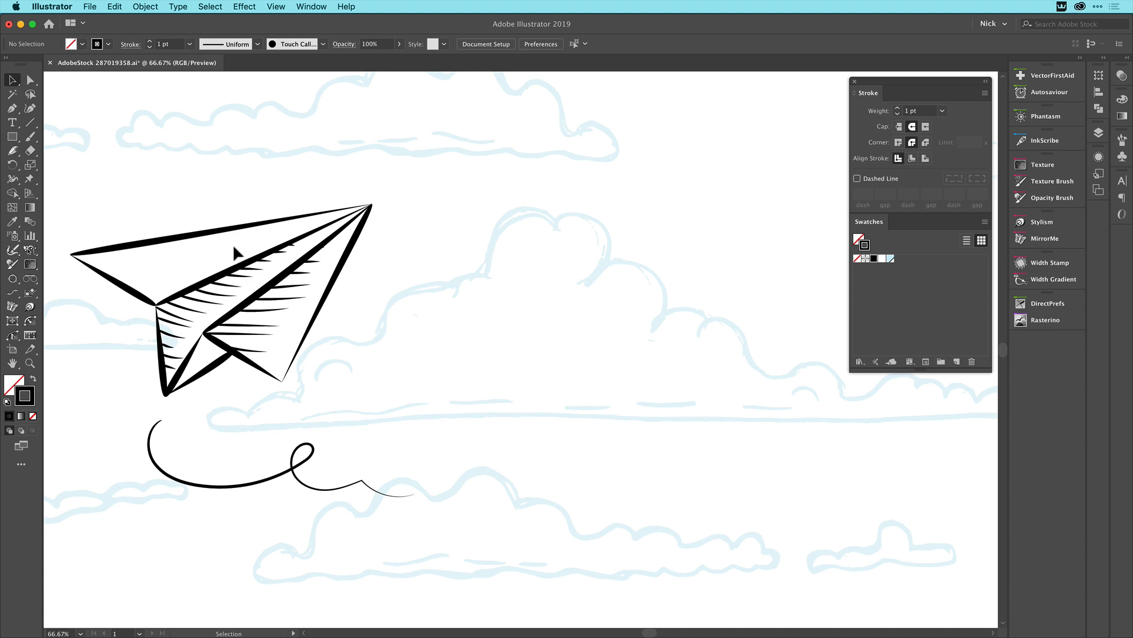
mouse_move(304, 27)
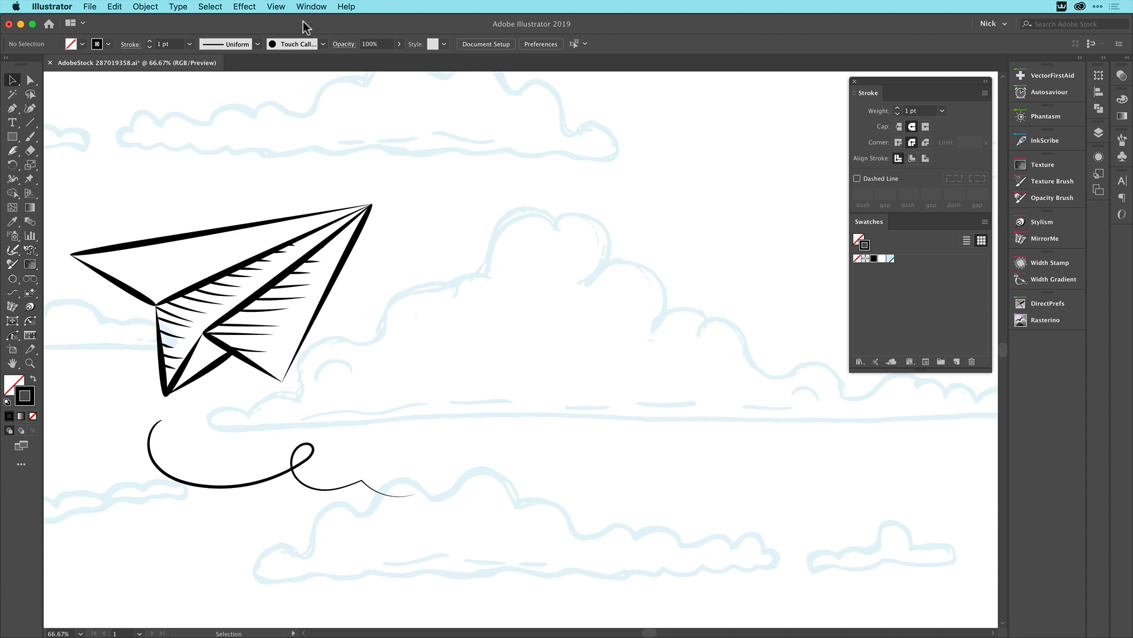
Show the Dynamic Sketch panel via the Window menu and set weight to Stylus Pressure
left_click(310, 7)
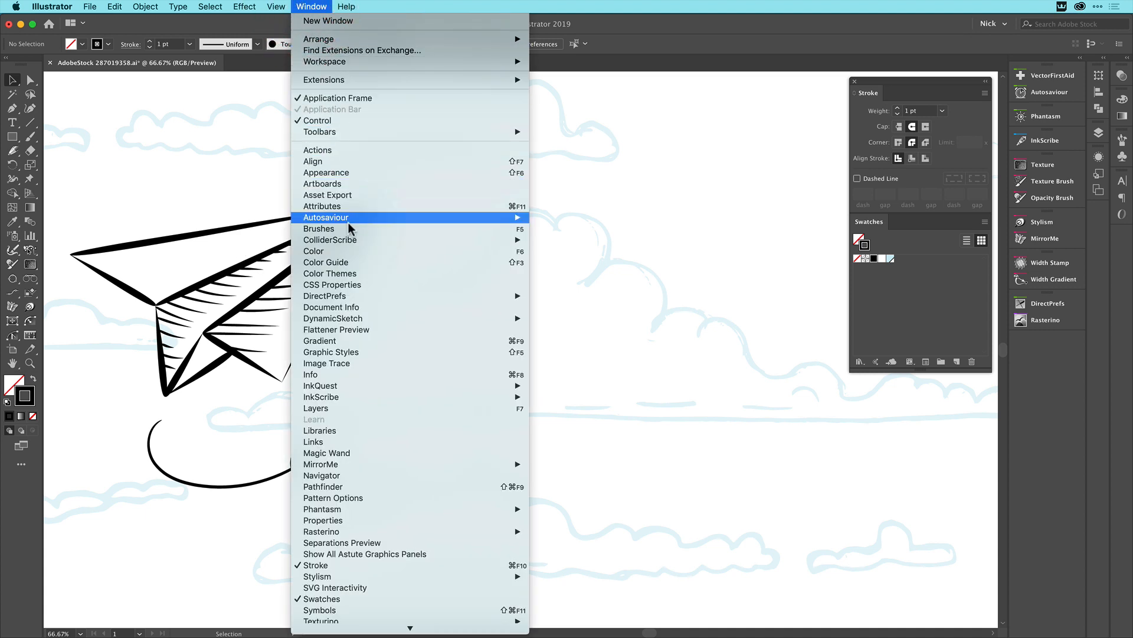
mouse_move(333, 318)
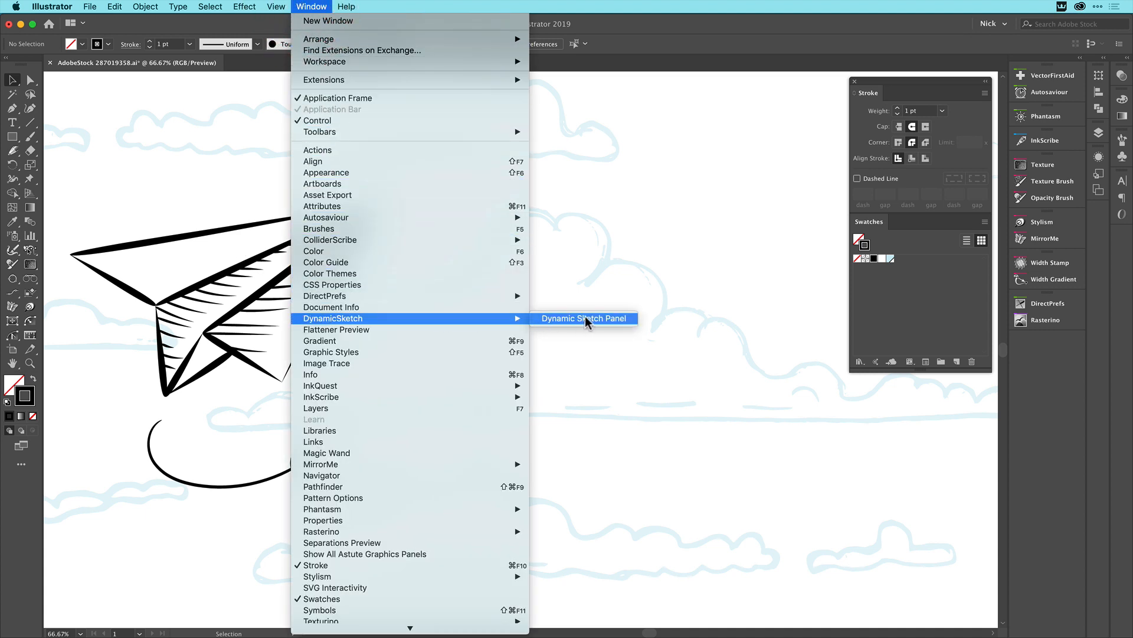
left_click(583, 317)
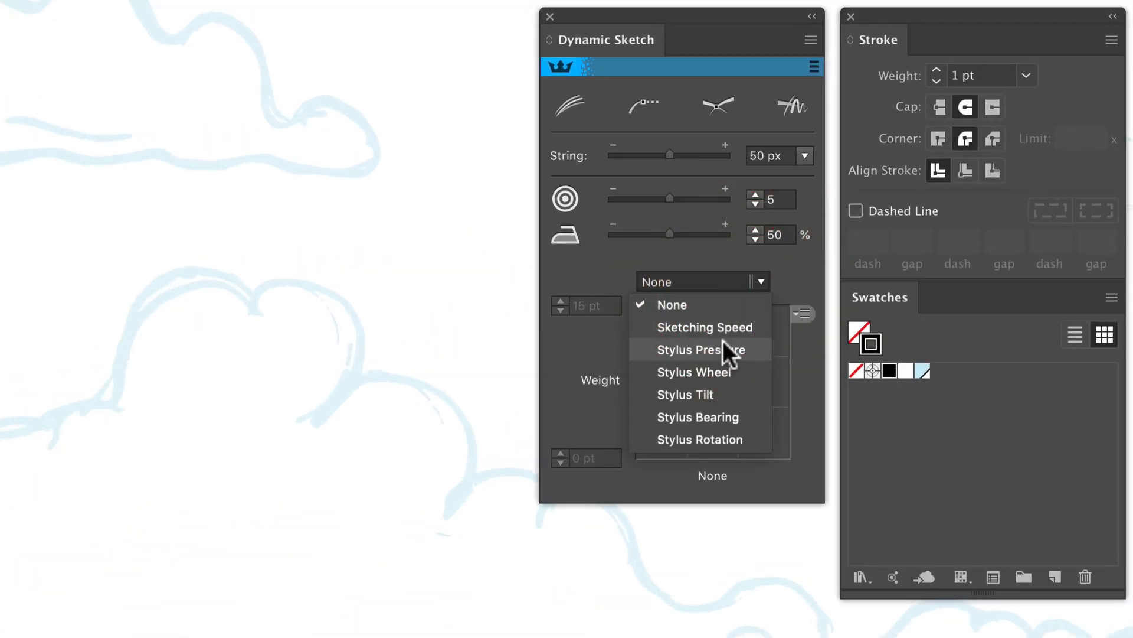
mouse_move(754, 359)
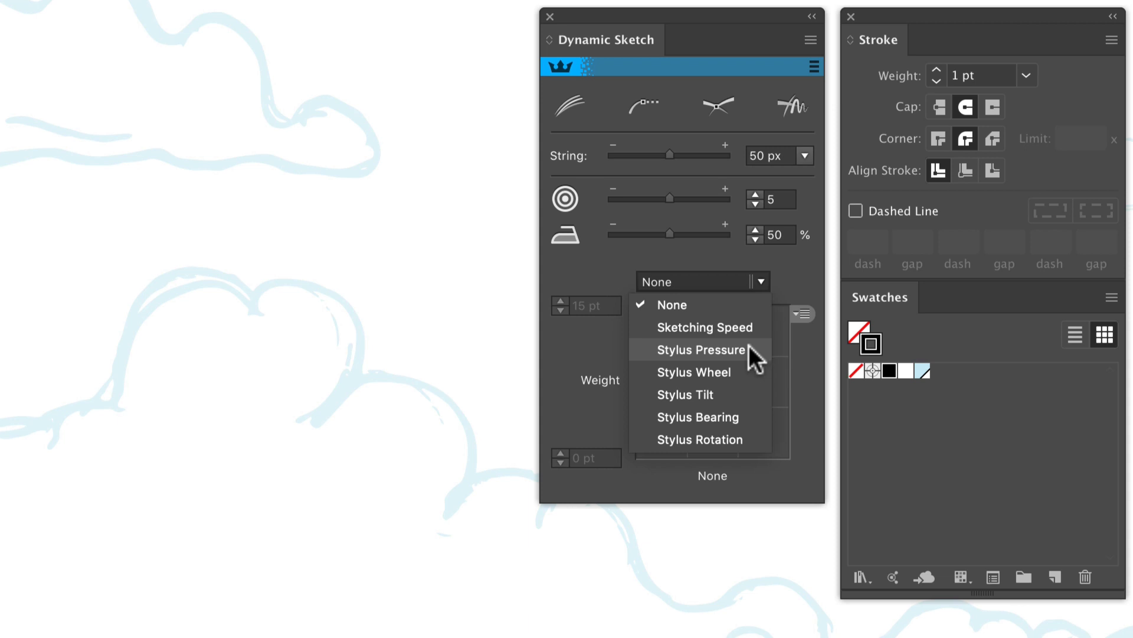
left_click(700, 349)
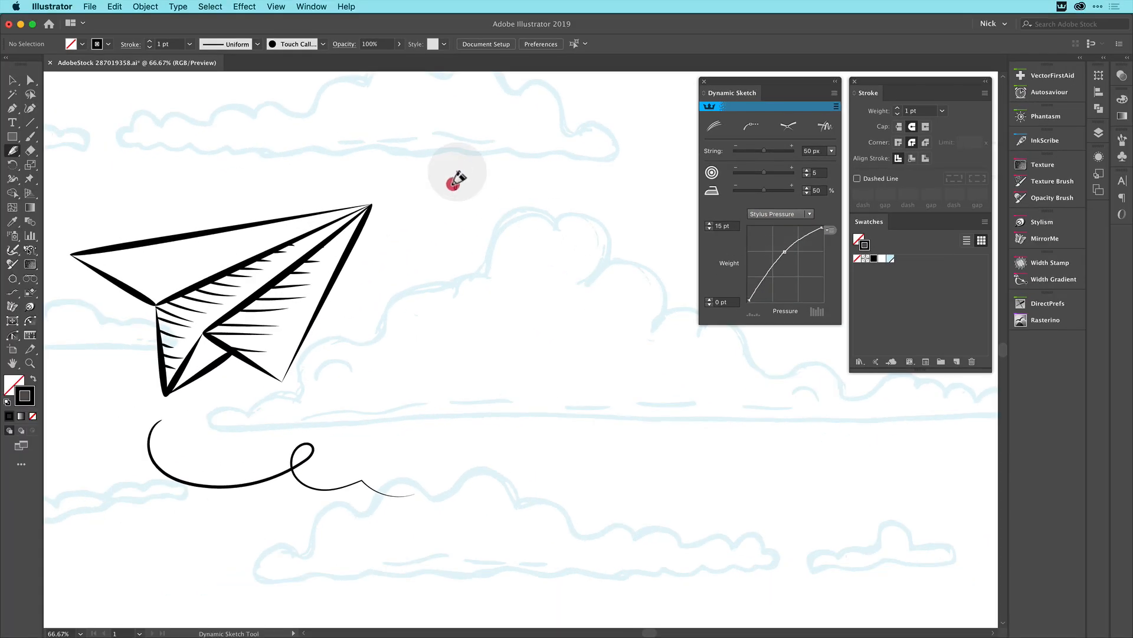
left_click_drag(456, 173, 623, 217)
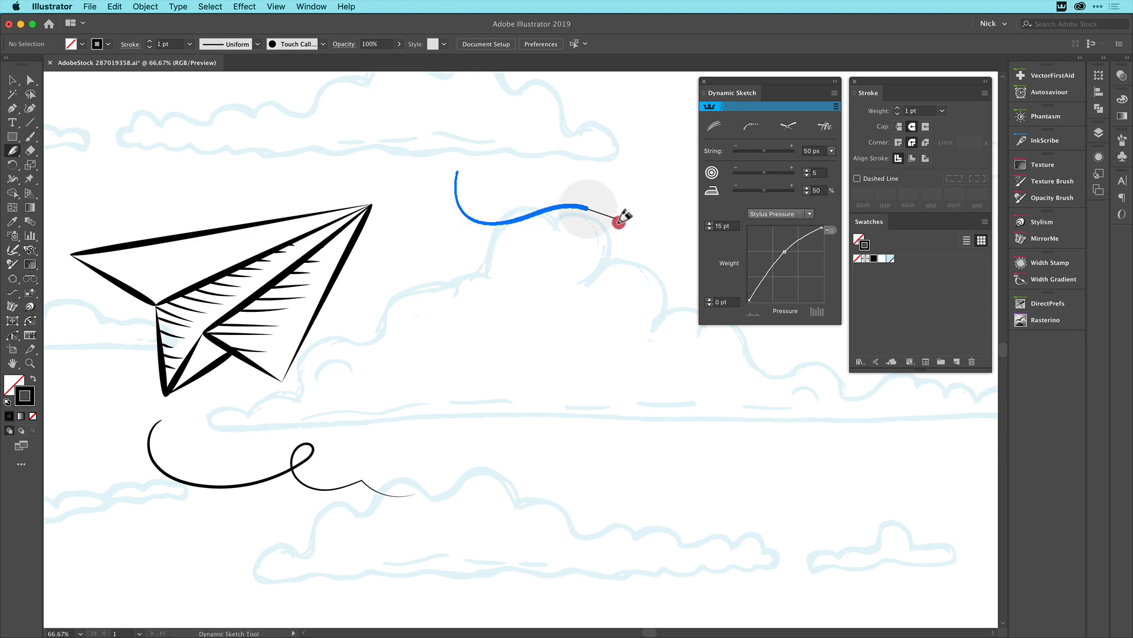
left_click_drag(618, 217, 491, 307)
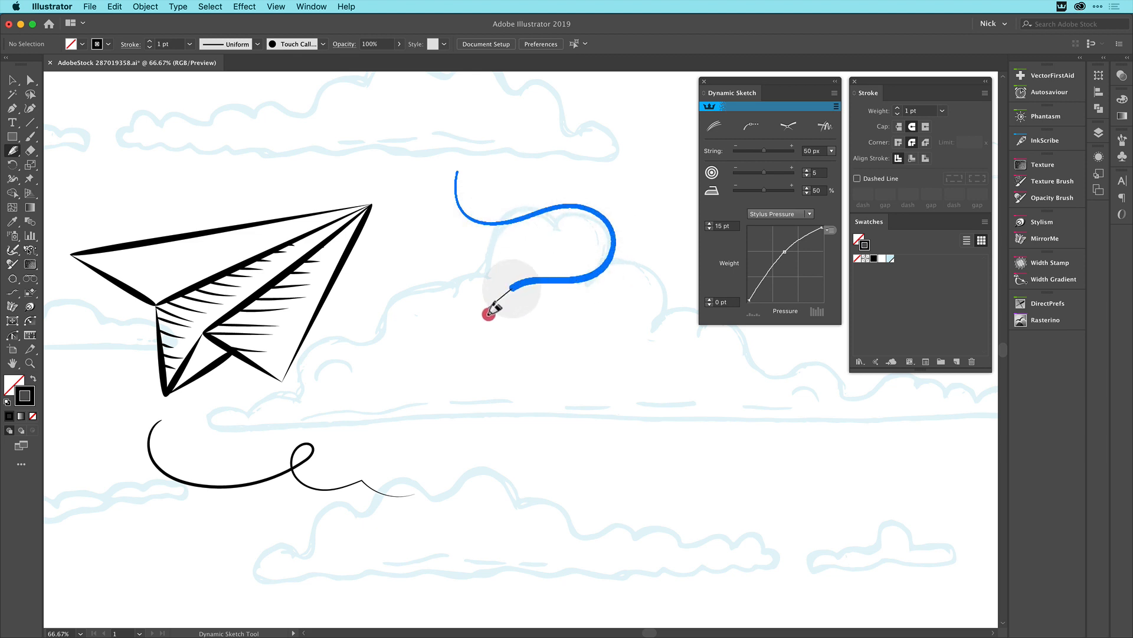
left_click_drag(514, 290, 643, 423)
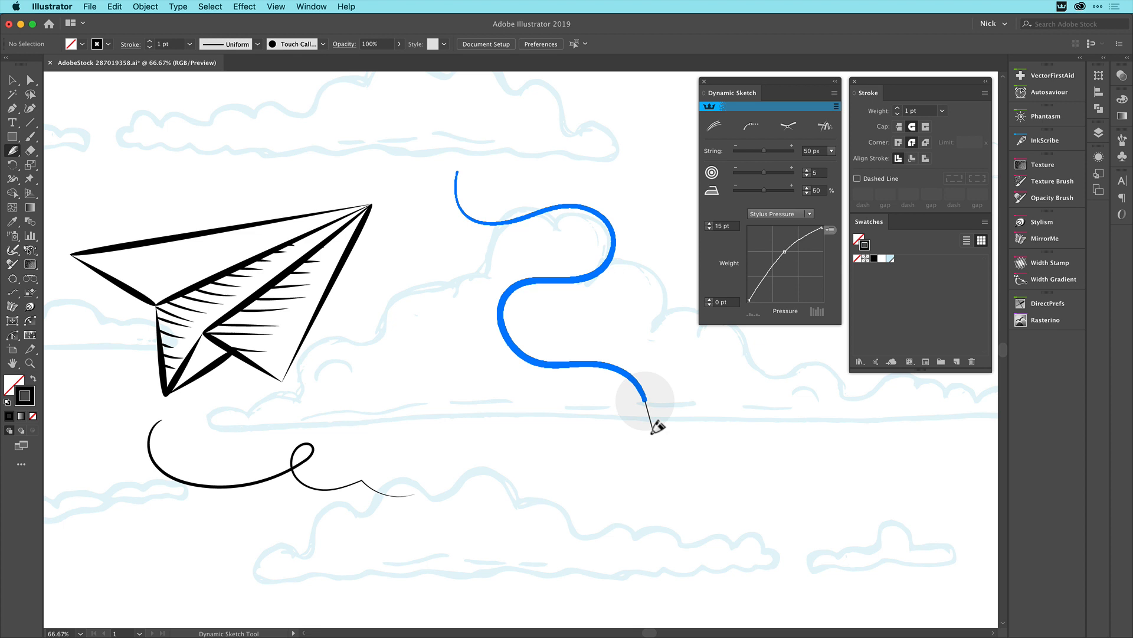
left_click_drag(643, 401, 520, 467)
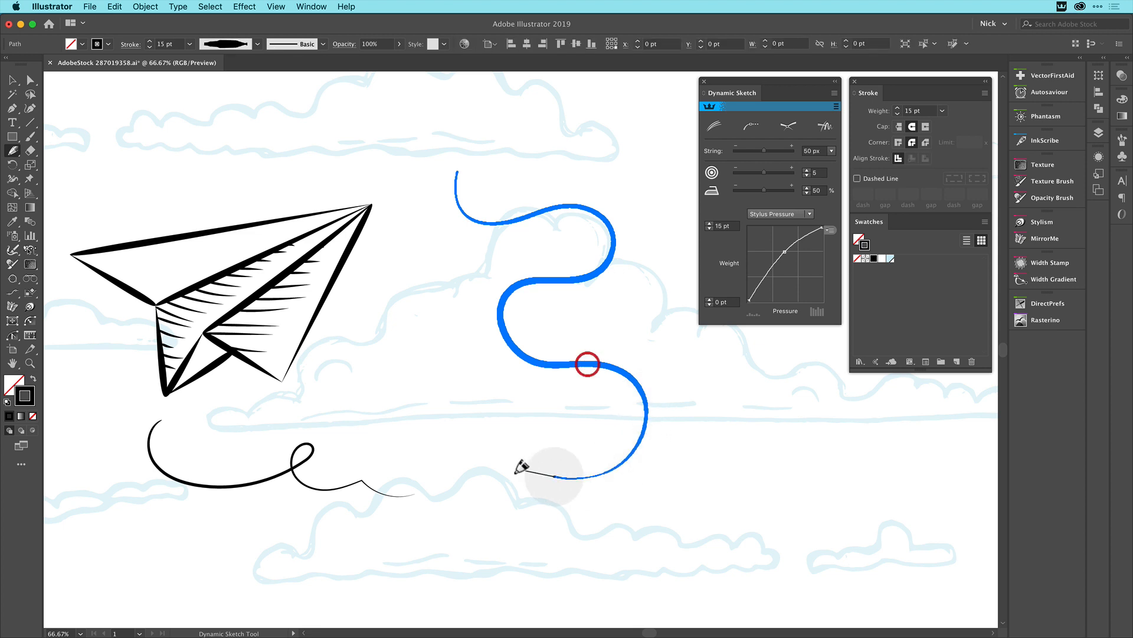
left_click(587, 365)
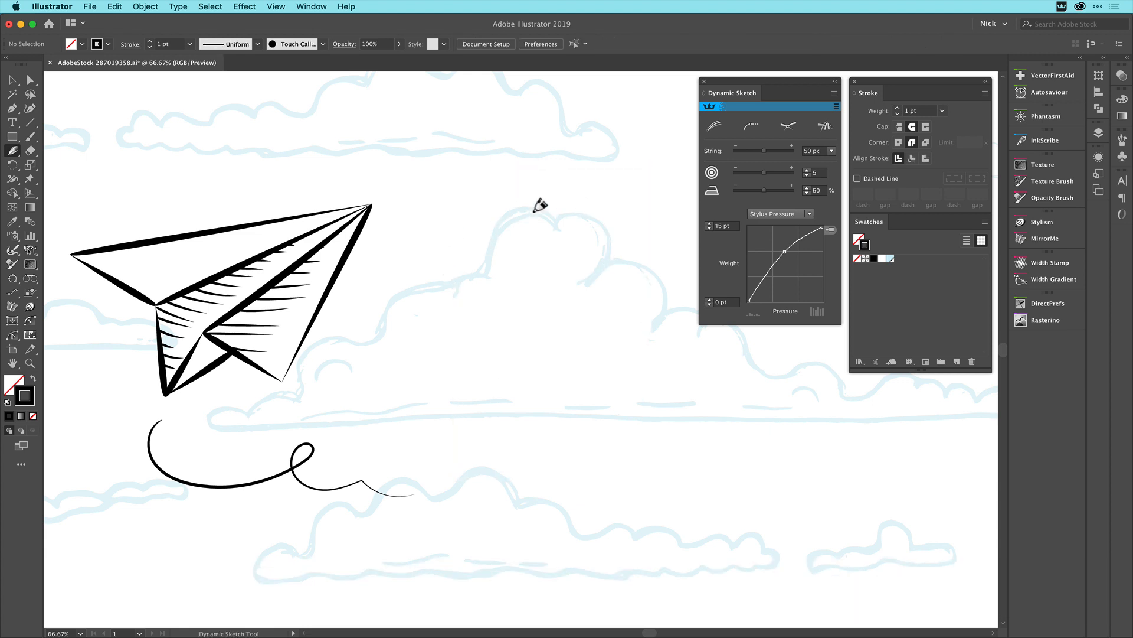
mouse_move(452, 170)
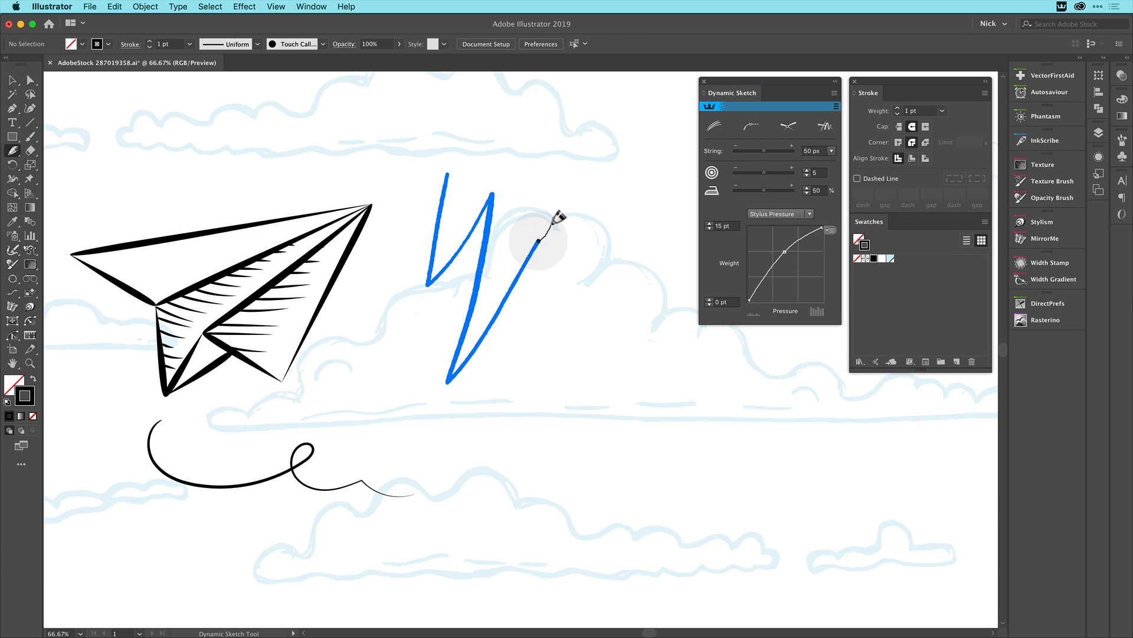
Sketch a tapered zigzag right of the airplane, then undo it
left_click_drag(518, 246, 604, 249)
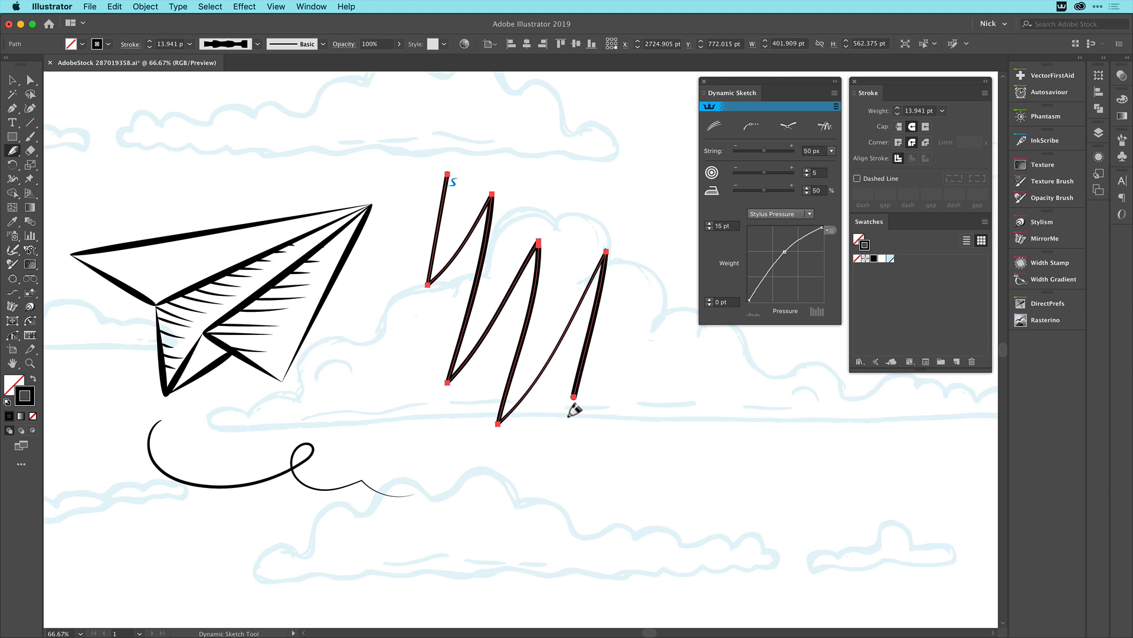
left_click(12, 80)
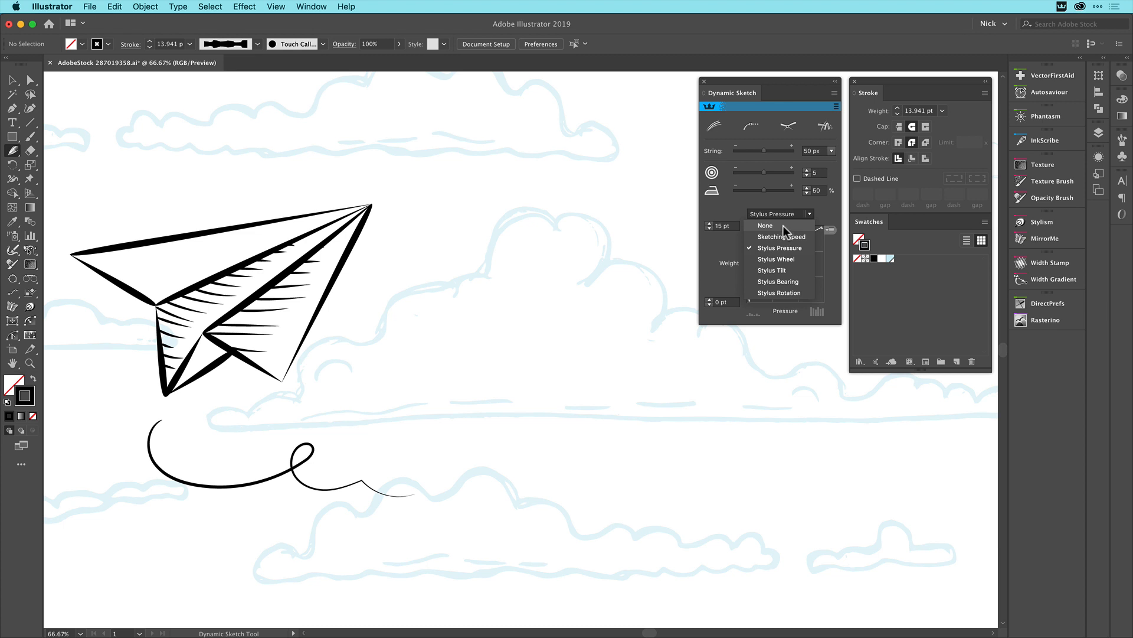
Turn off pressure-driven weight and Option-drag a straight horizontal line above the airplane
left_click(765, 225)
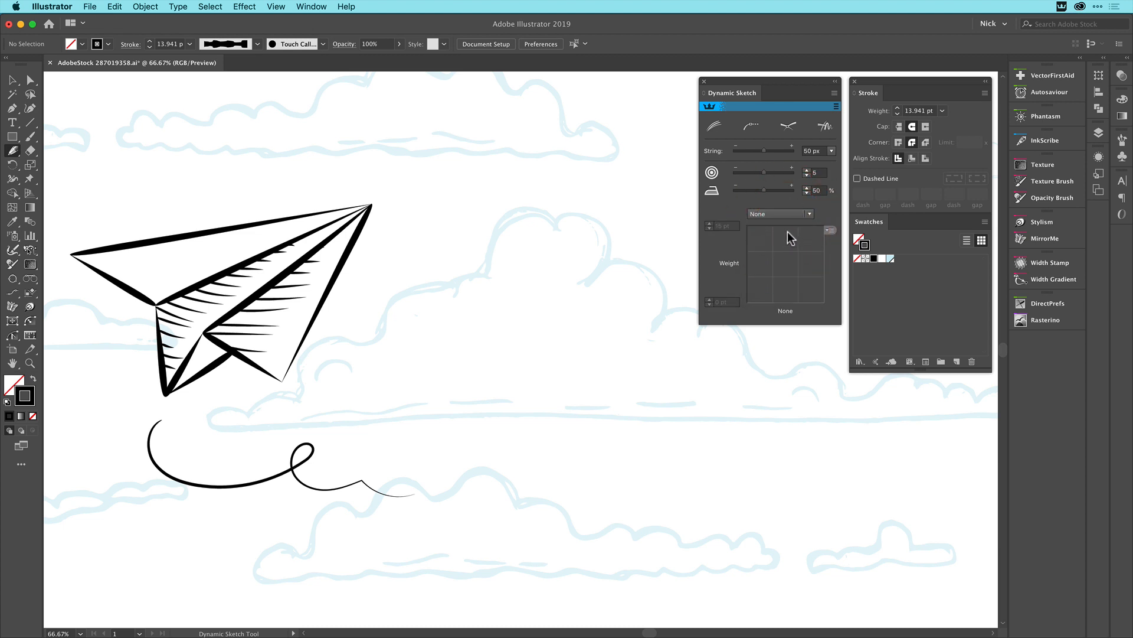
mouse_move(374, 171)
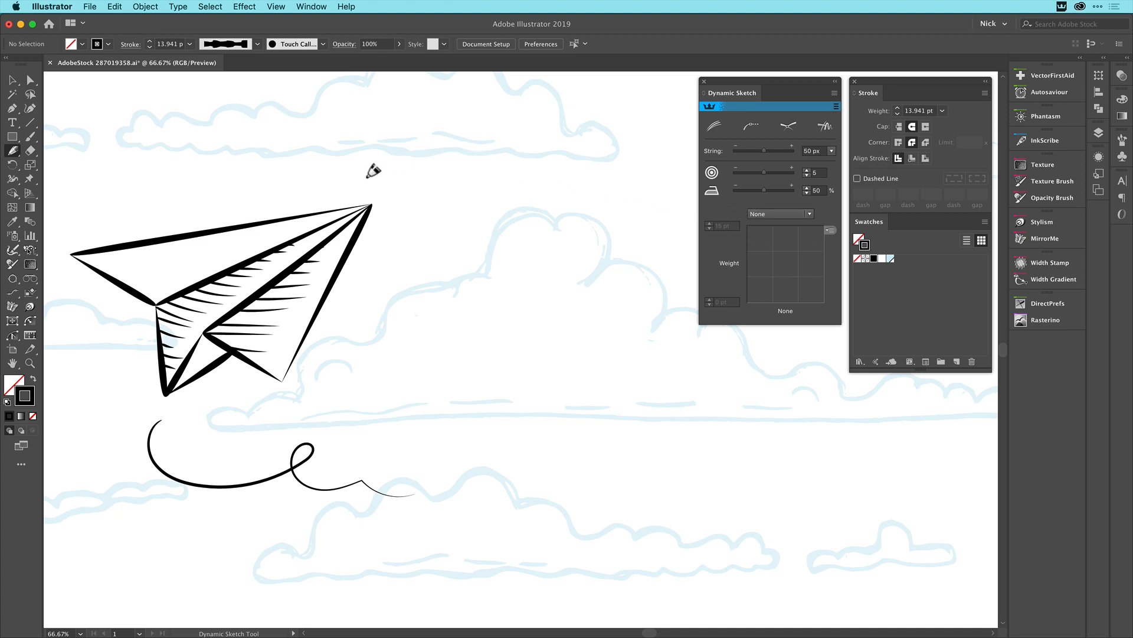
mouse_move(276, 169)
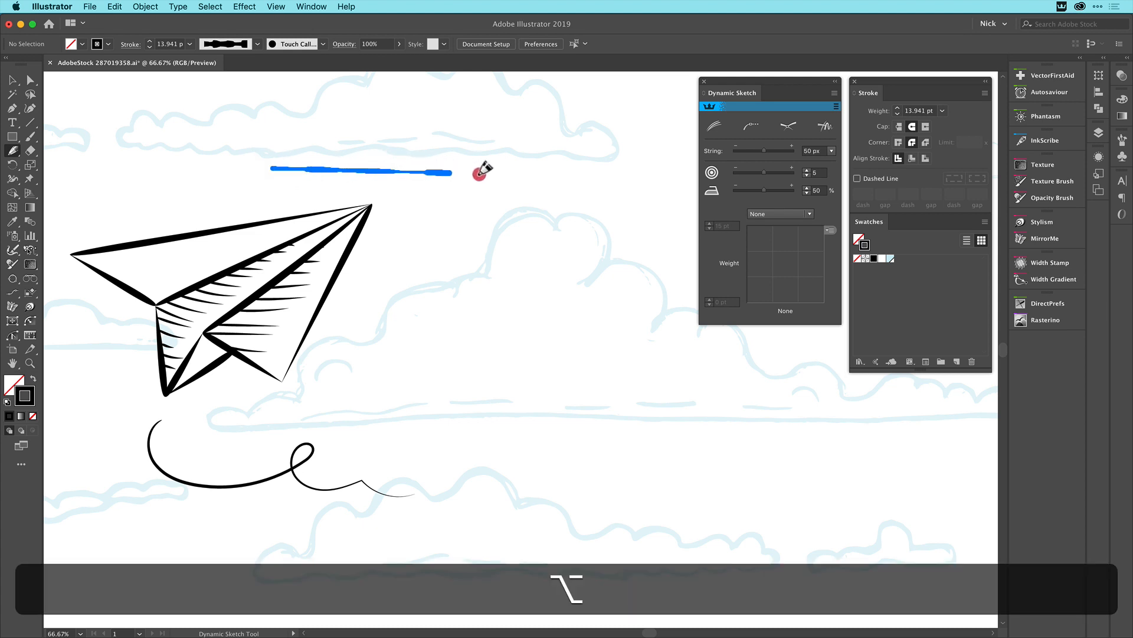
left_click_drag(452, 173, 610, 161)
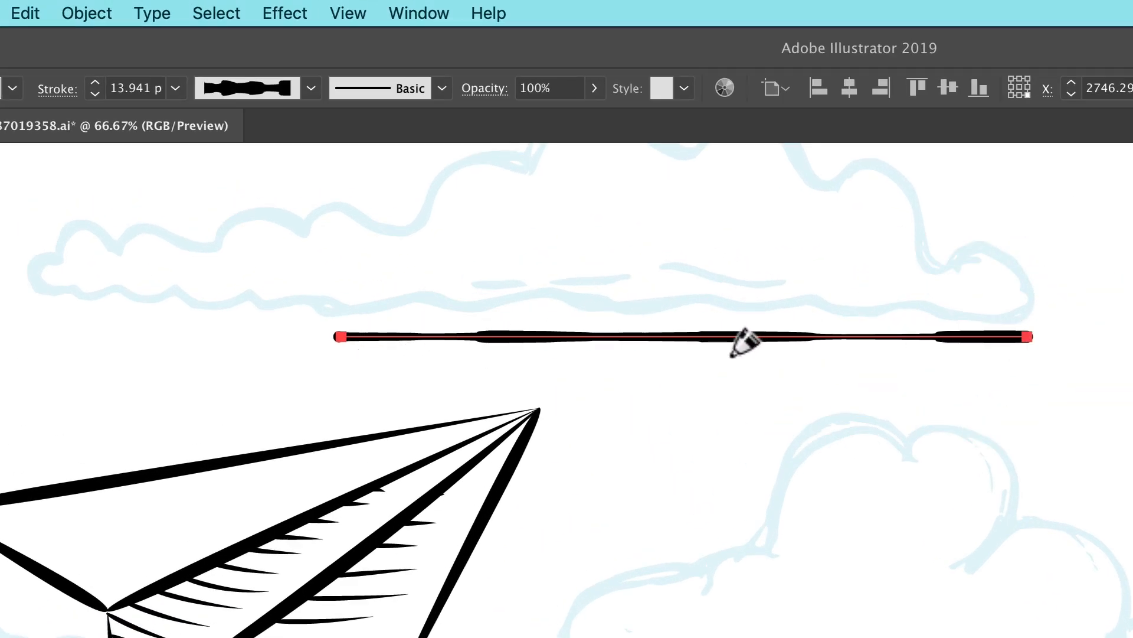
mouse_move(498, 324)
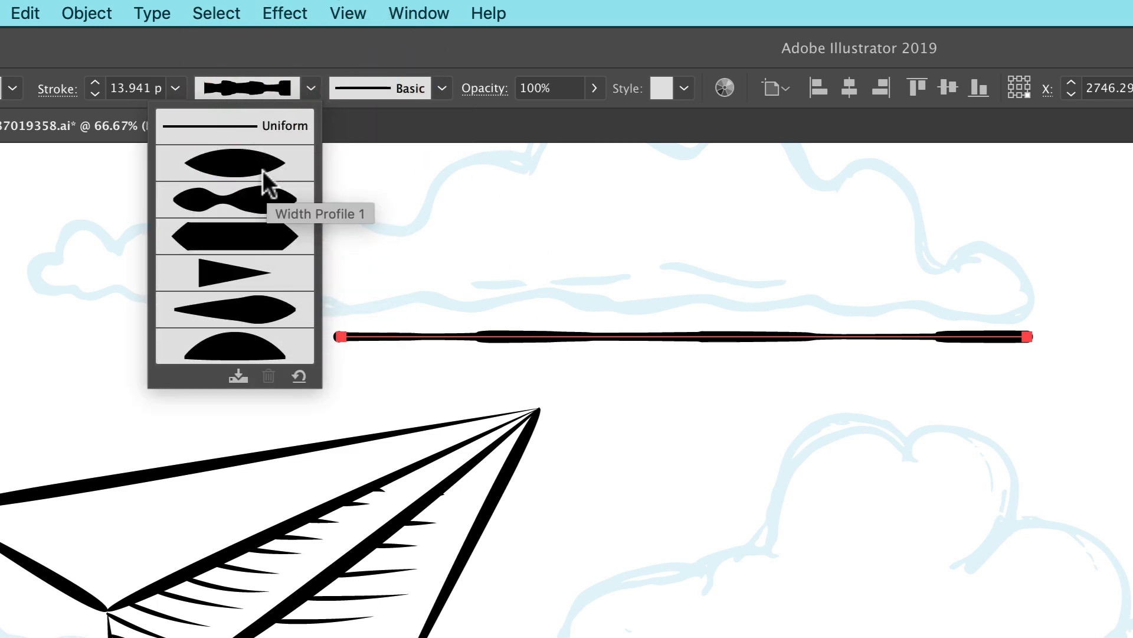
Apply Width Profile 1 so the horizontal line tapers to points at both ends
left_click(234, 162)
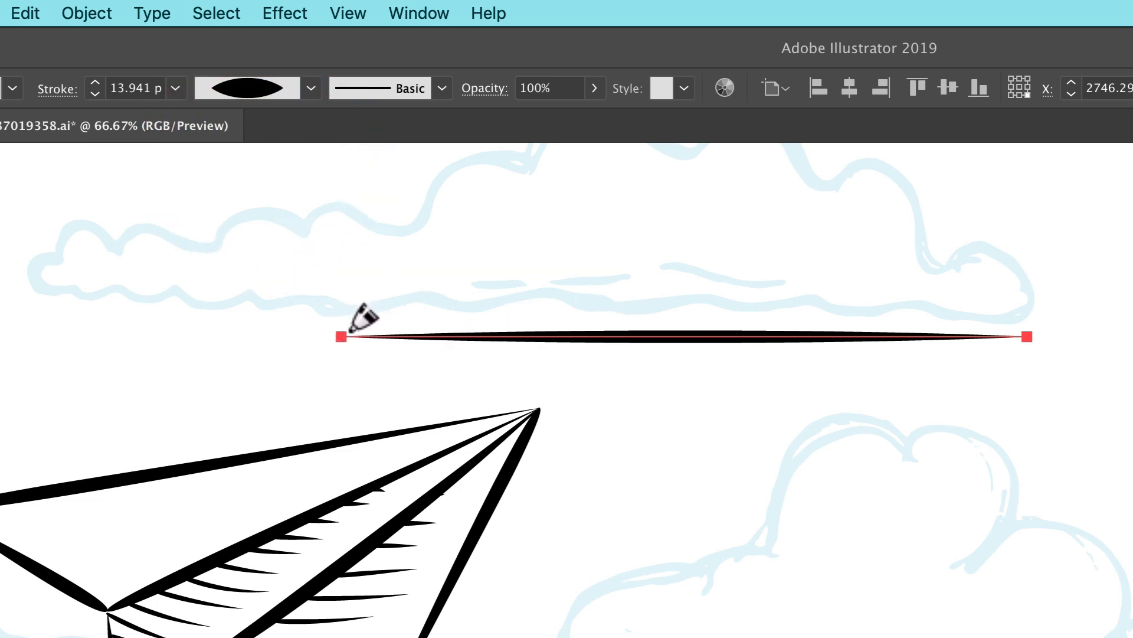
mouse_move(892, 317)
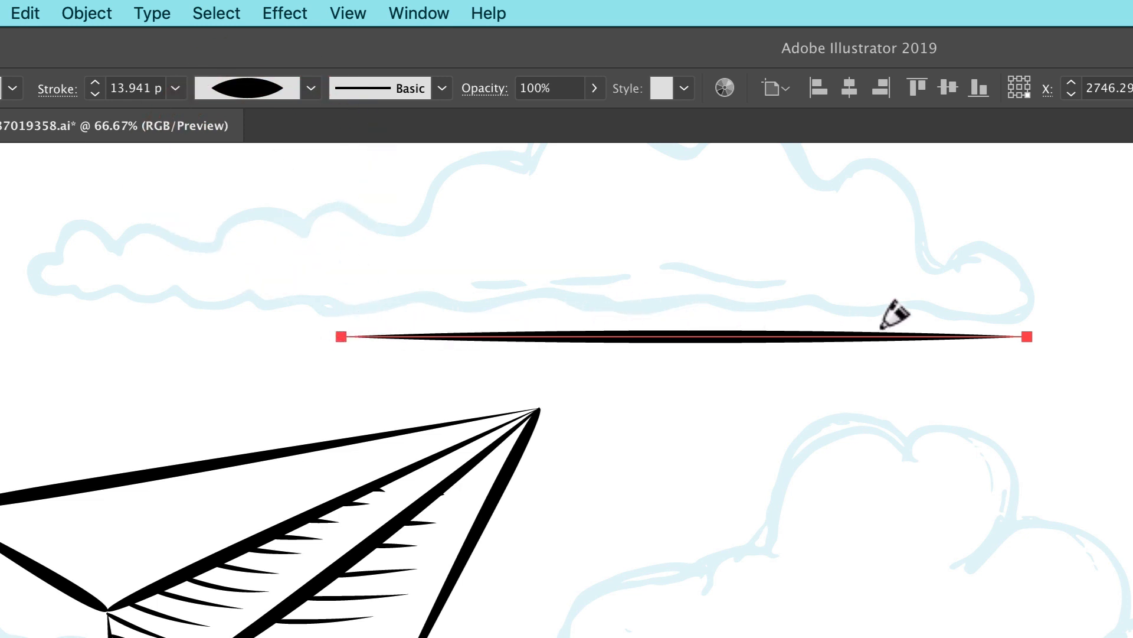
mouse_move(901, 503)
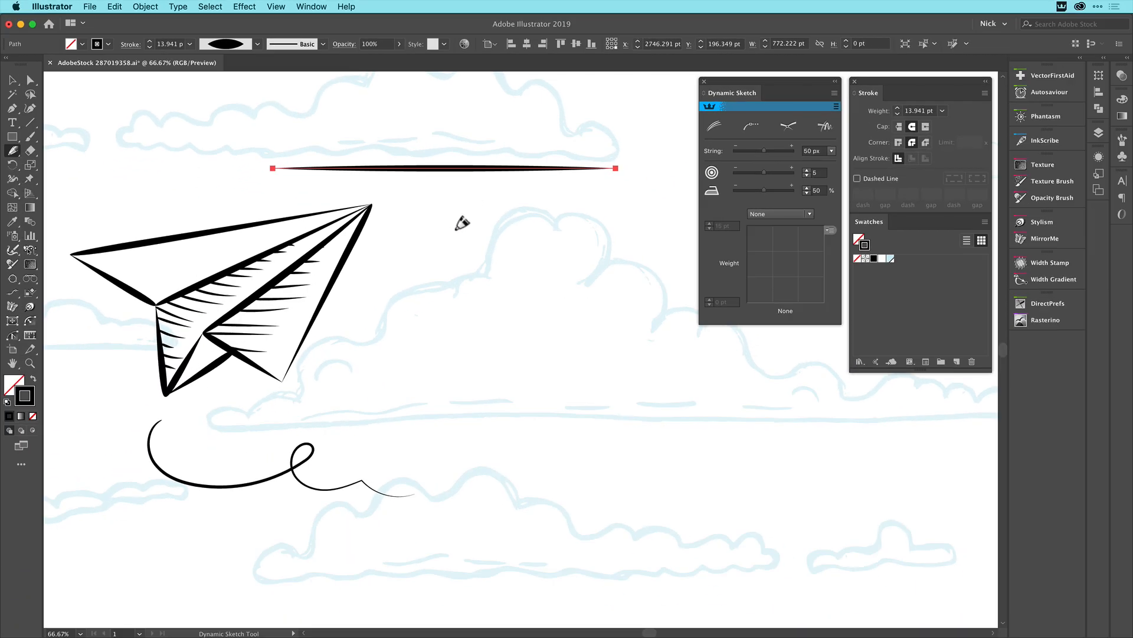
mouse_move(470, 200)
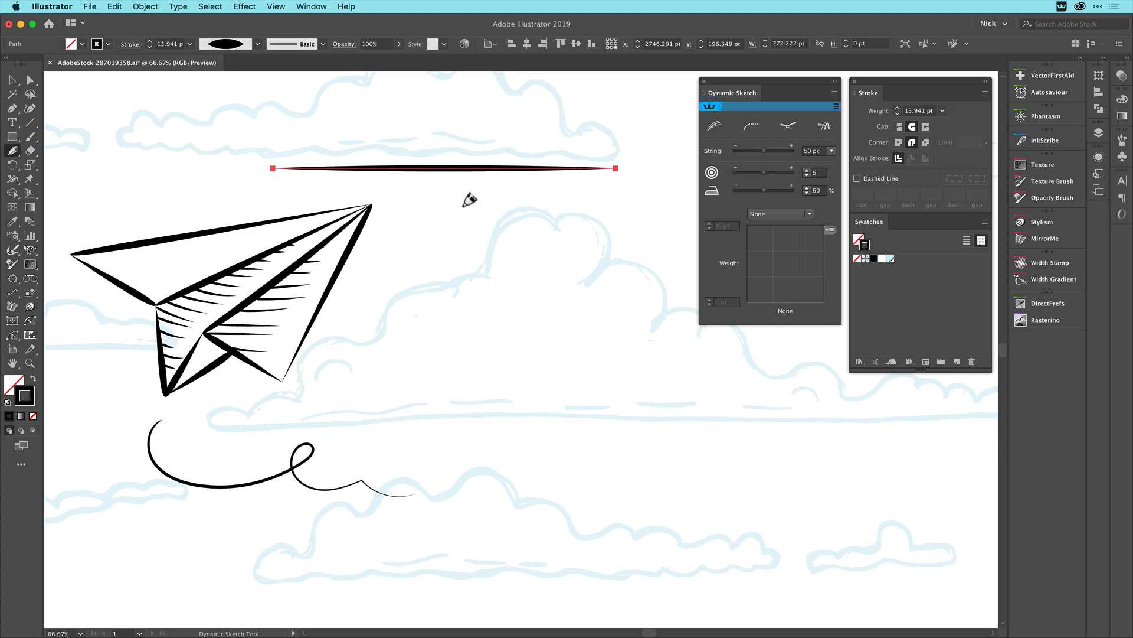
Sketch a long wavy S-shaped stroke and a short diagonal curve to its right
left_click_drag(452, 211, 502, 271)
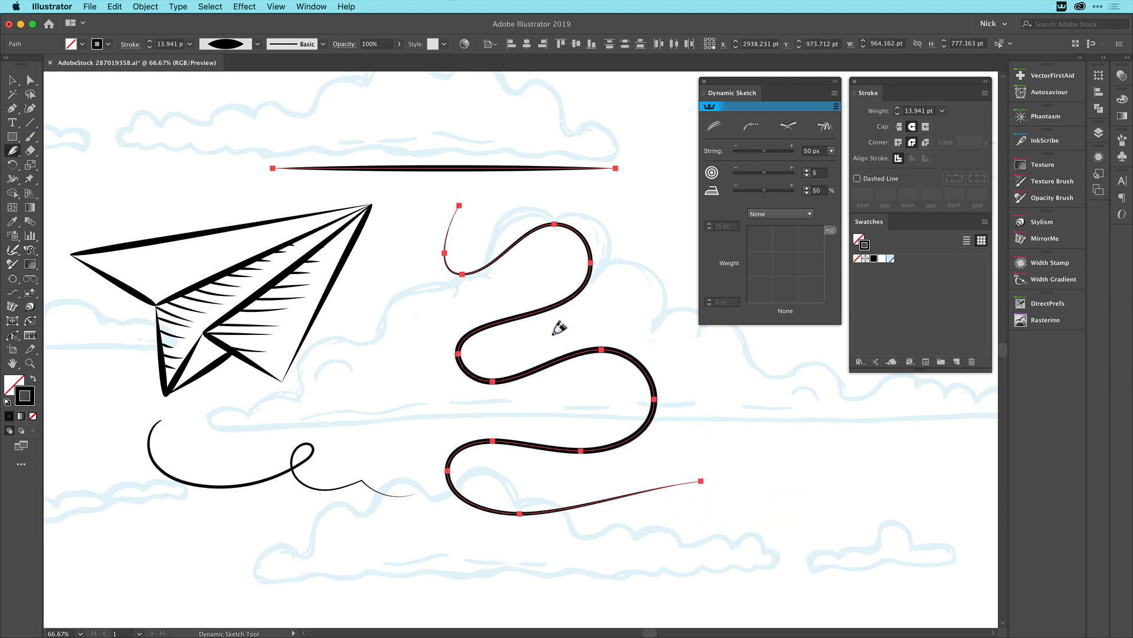
mouse_move(494, 221)
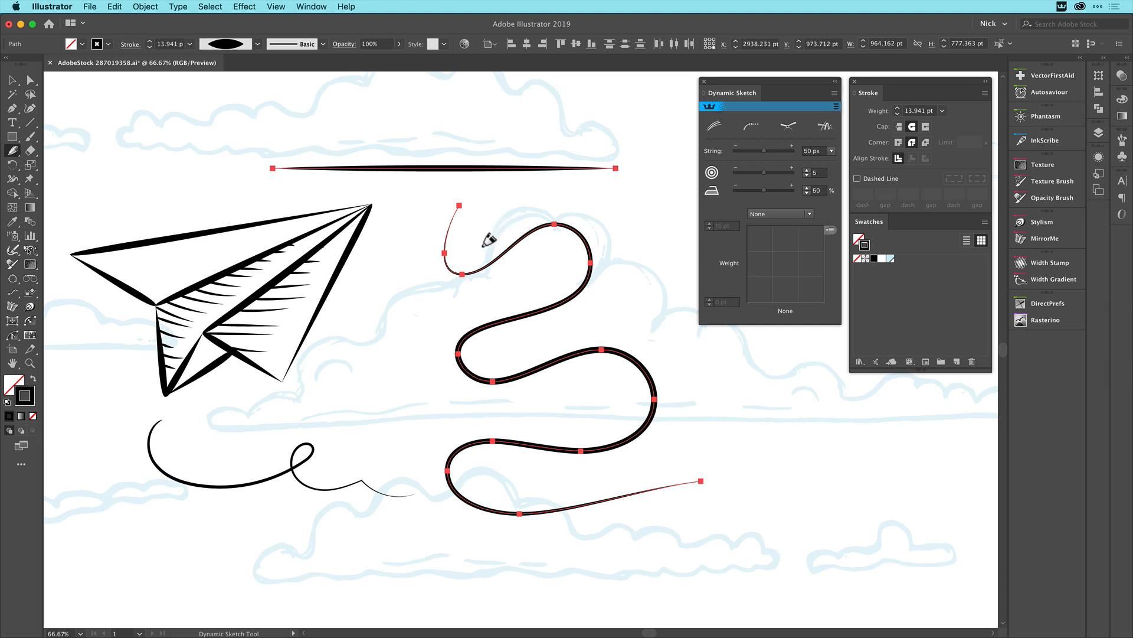
mouse_move(495, 293)
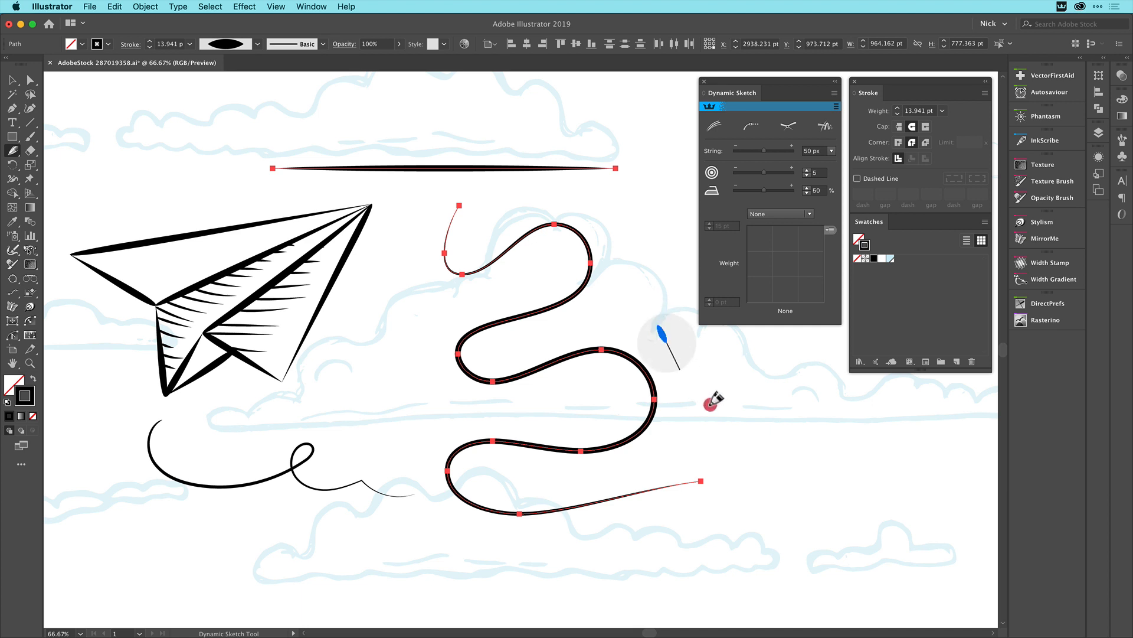
left_click_drag(657, 326, 814, 468)
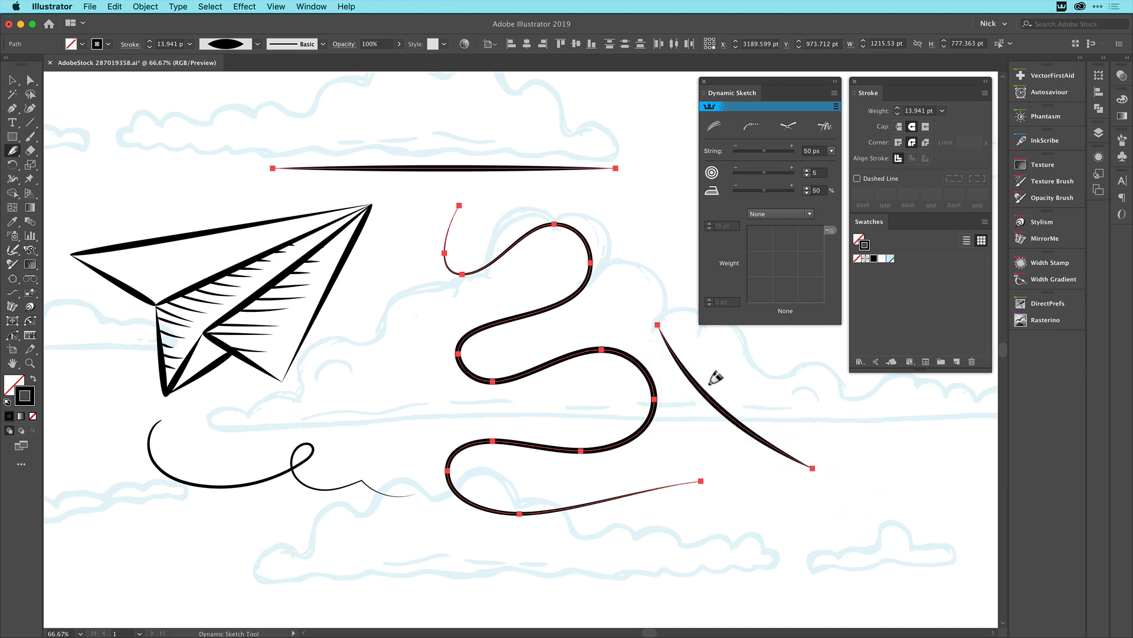
mouse_move(694, 339)
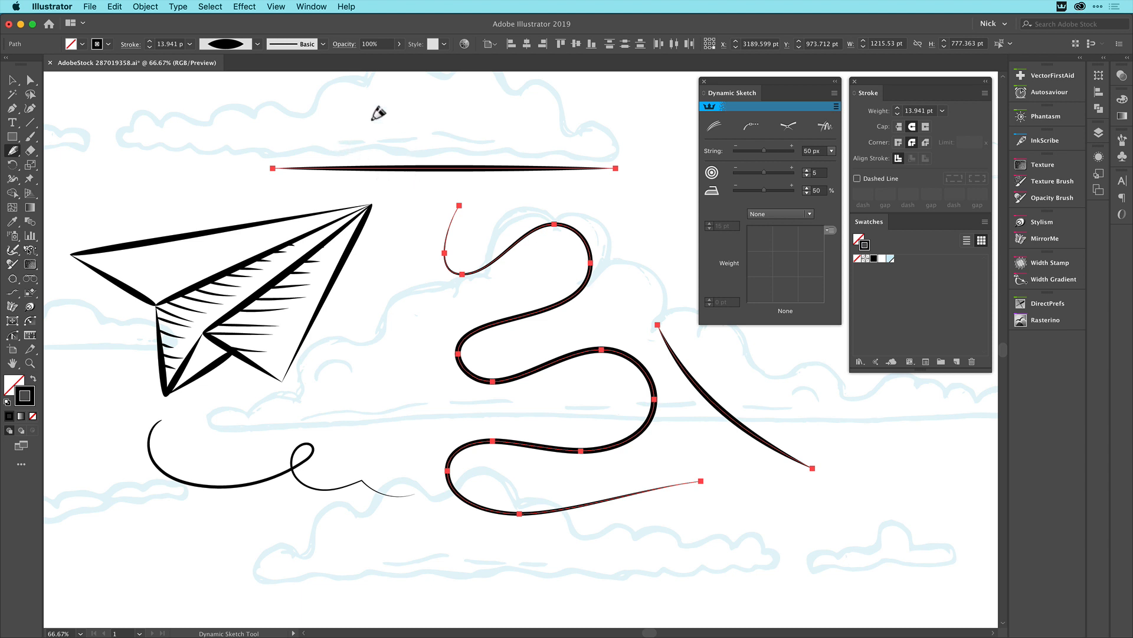
Pick another width profile, then marquee-select the test strokes and delete them
left_click(224, 44)
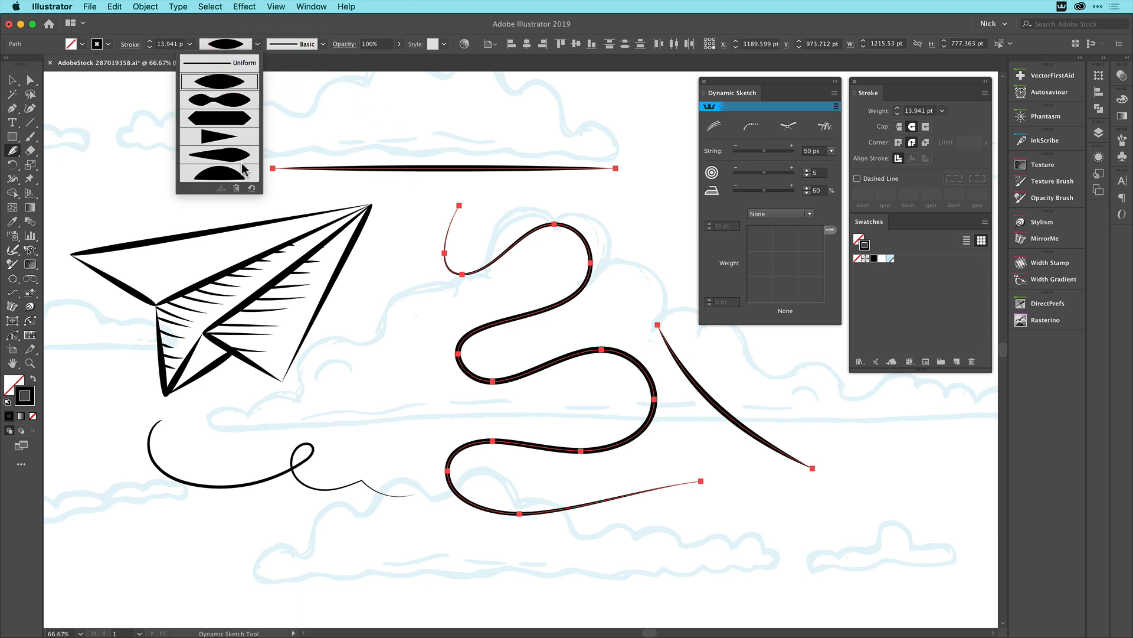
mouse_move(231, 173)
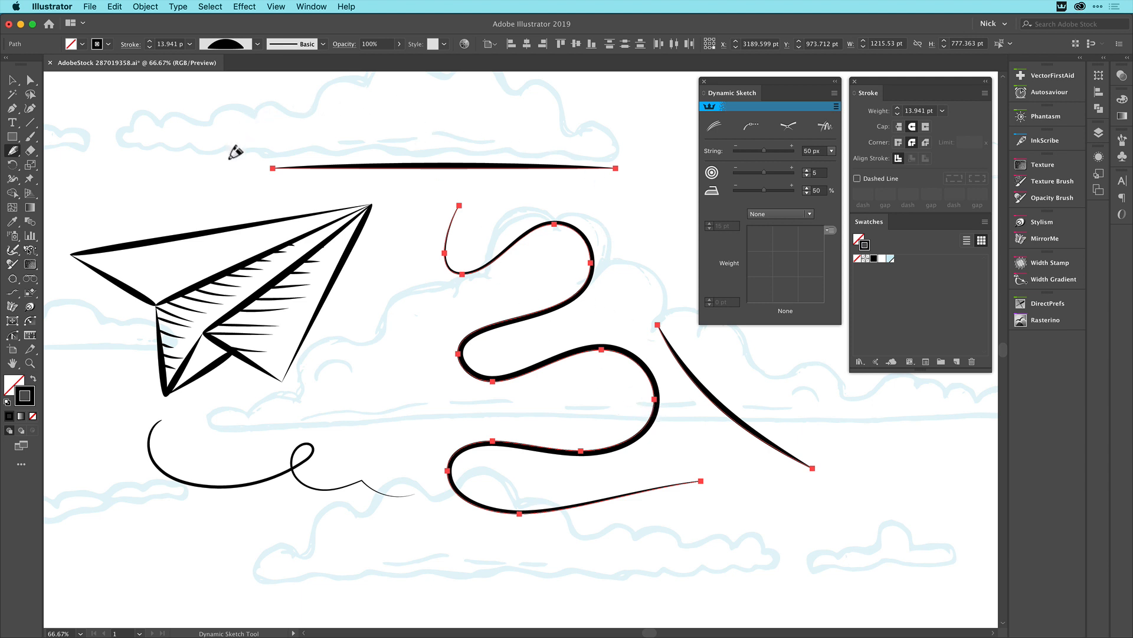
left_click_drag(235, 148, 535, 109)
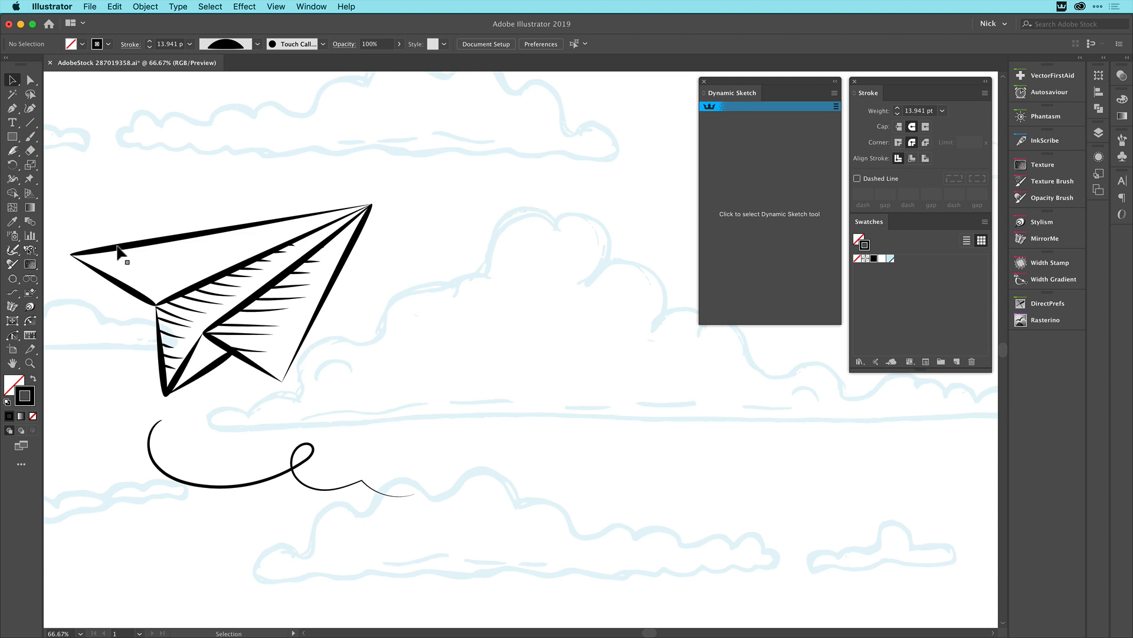
mouse_move(164, 193)
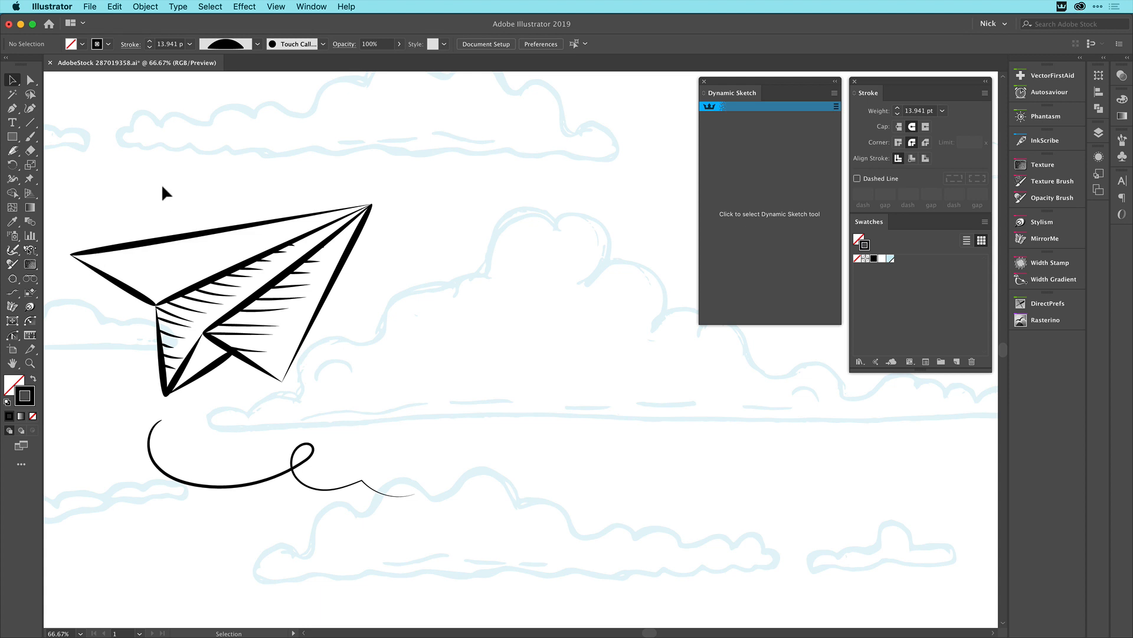
Reset the profile to Uniform, sketch a horizontal line above the airplane, then give it a tapered profile
left_click(256, 44)
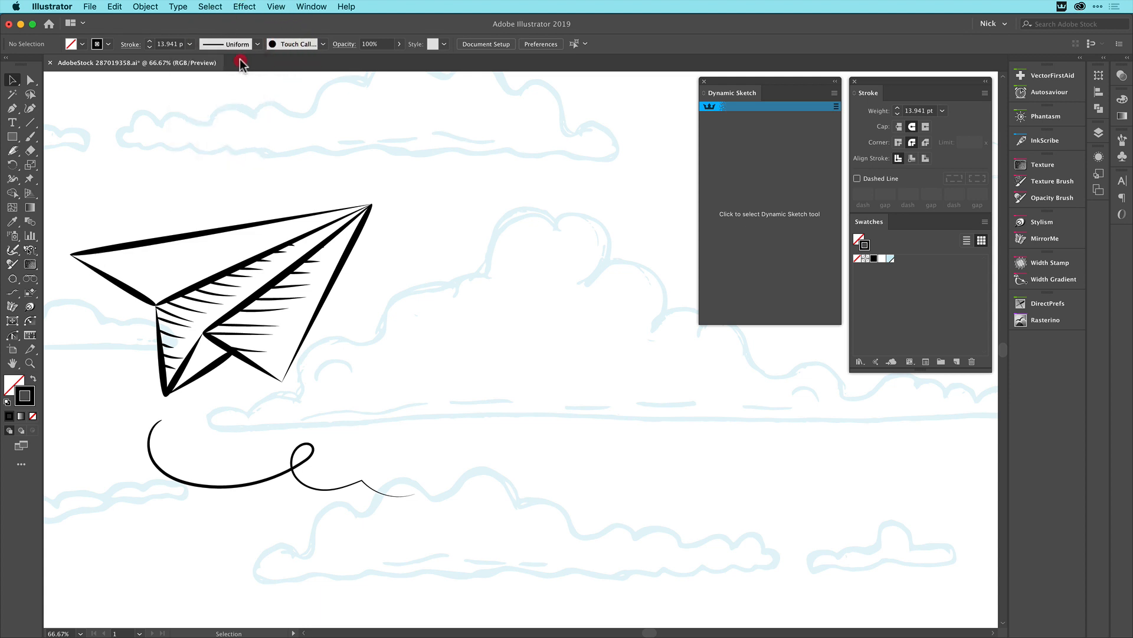
mouse_move(69, 142)
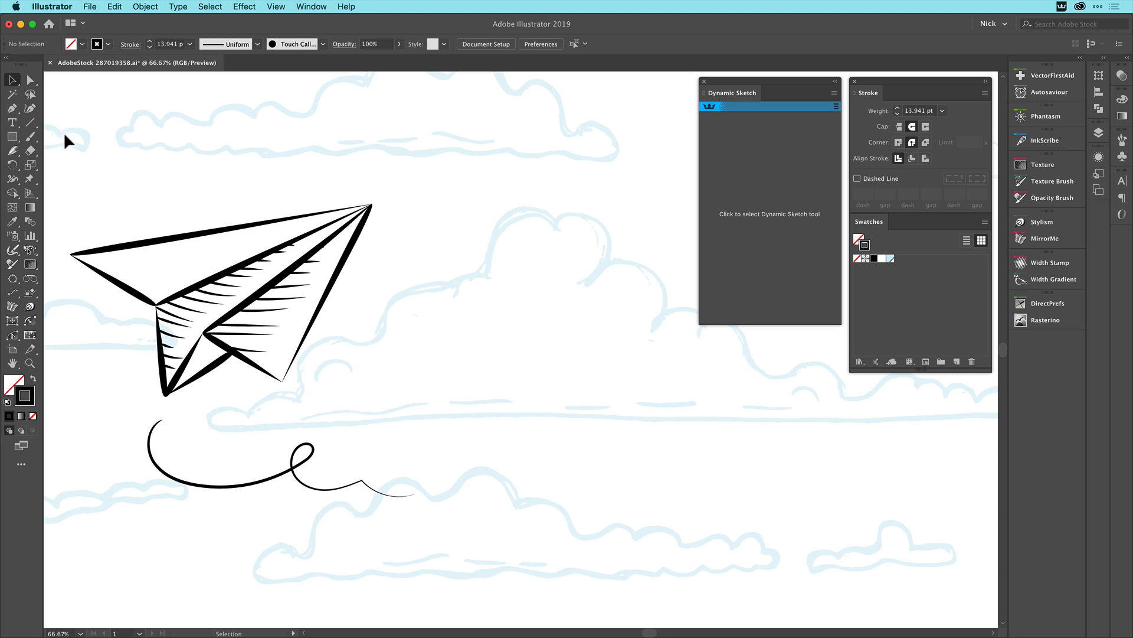
left_click(712, 106)
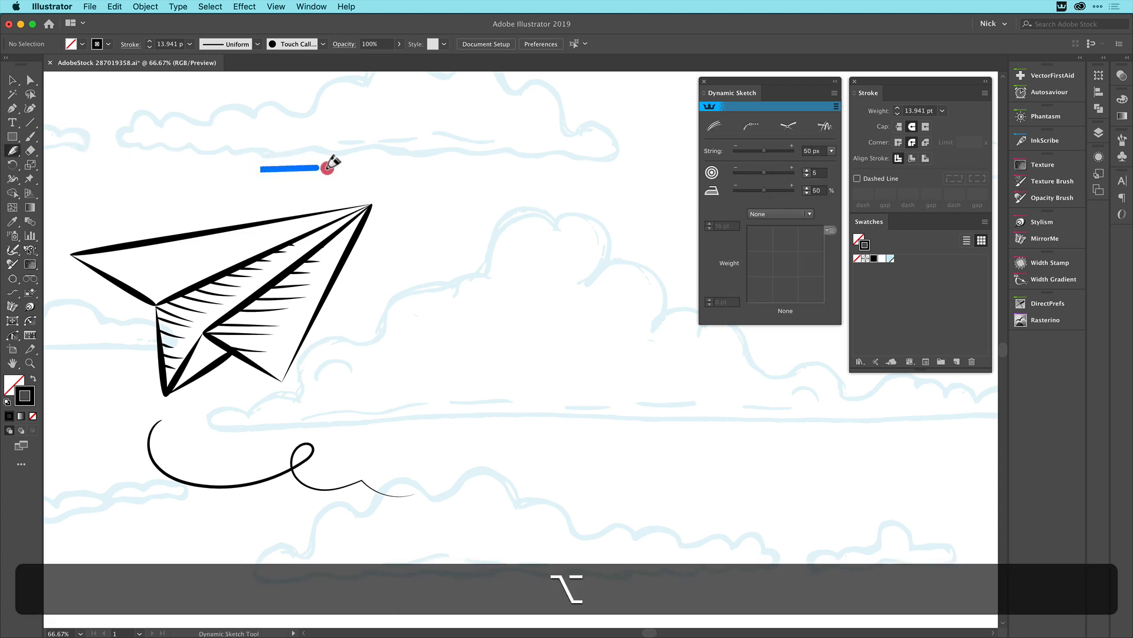
left_click_drag(321, 169, 568, 169)
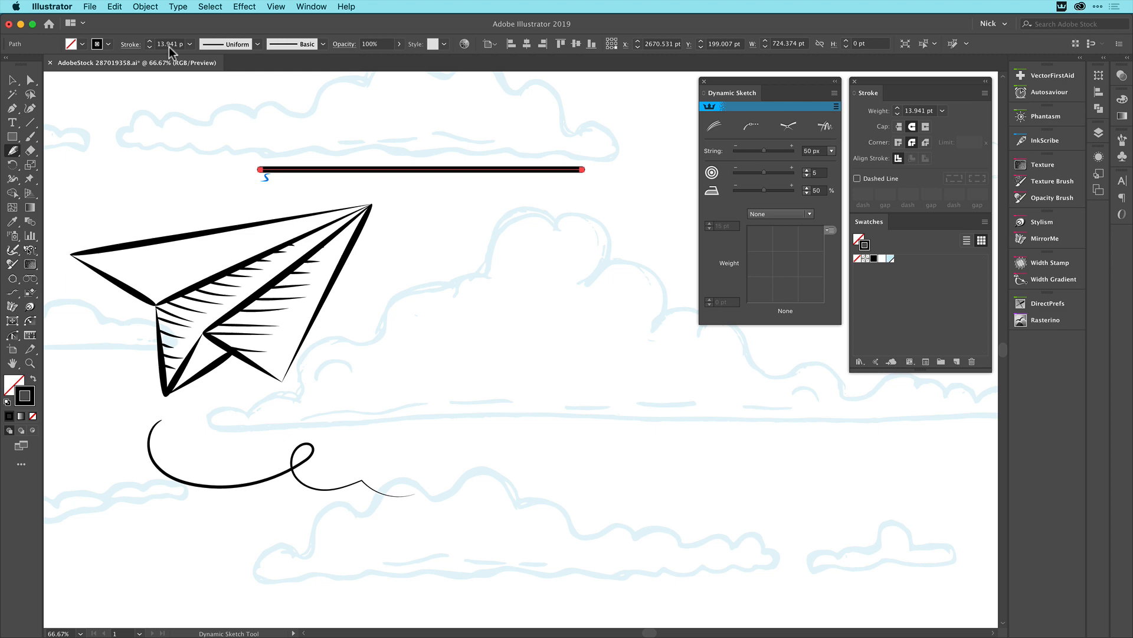
left_click(190, 44)
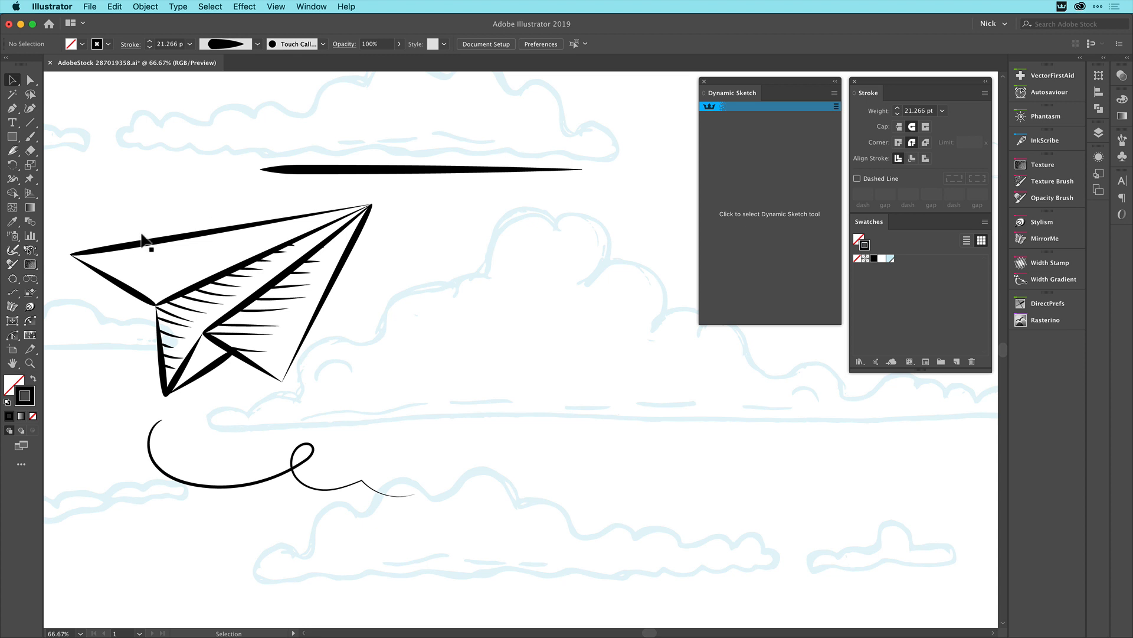
mouse_move(307, 74)
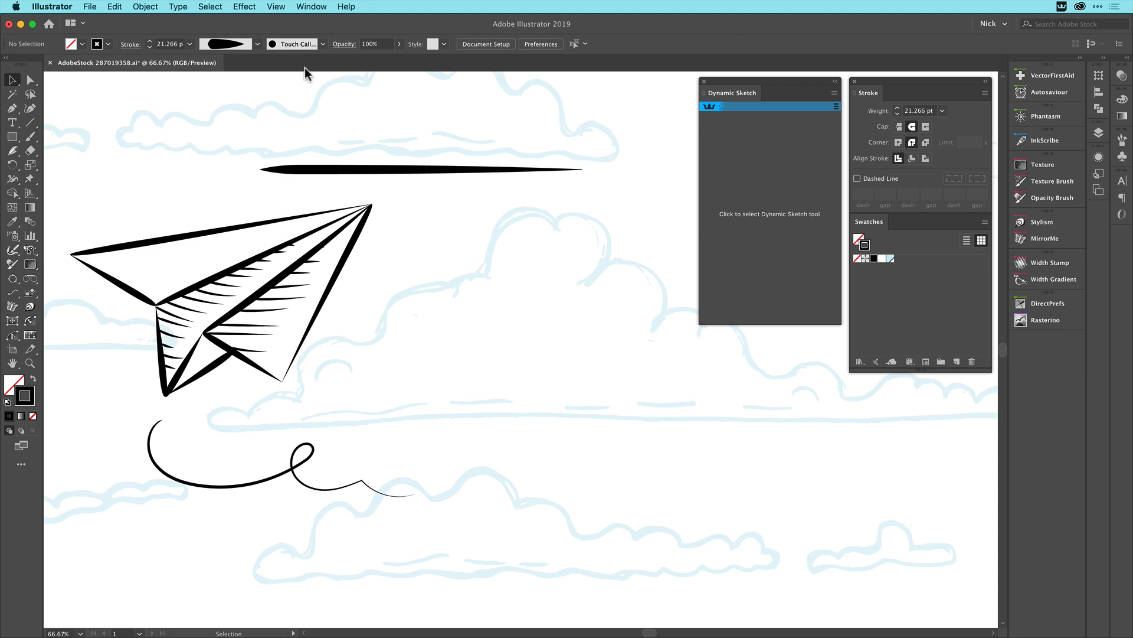
Show the width marker panel and start adjusting a marker on the top line with the Width Selector
left_click(311, 7)
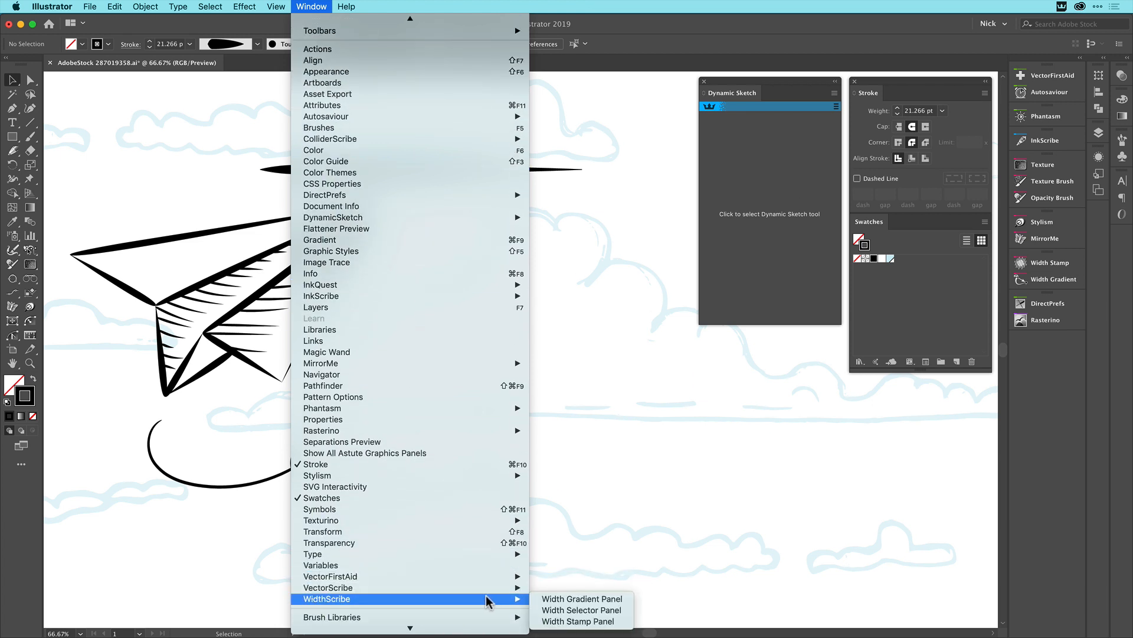
mouse_move(581, 609)
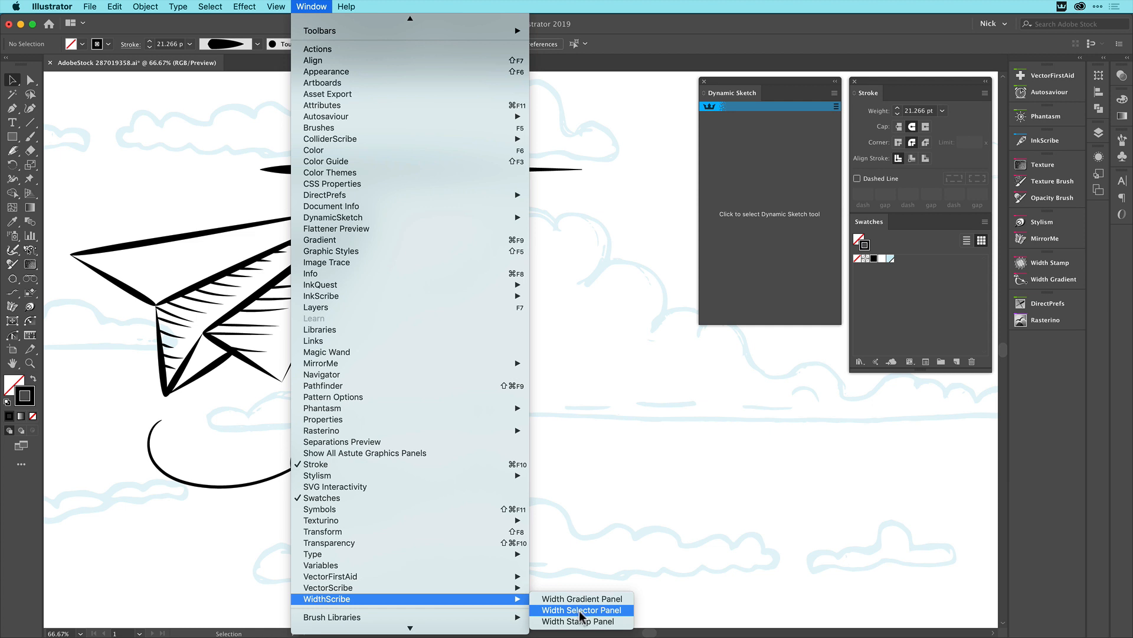
mouse_move(582, 618)
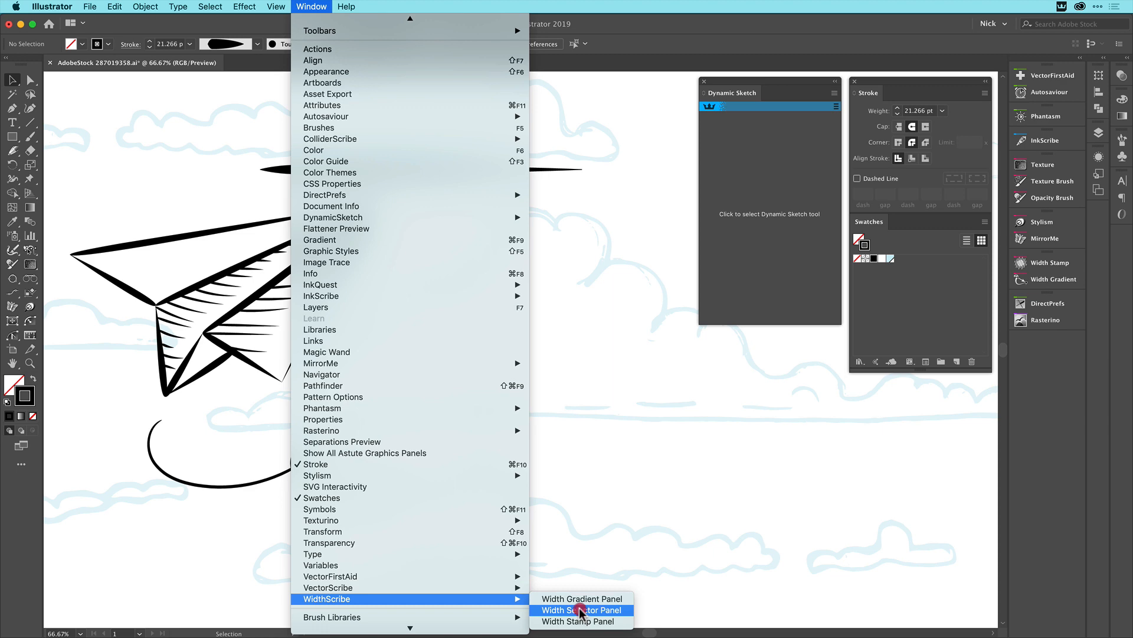
left_click(581, 610)
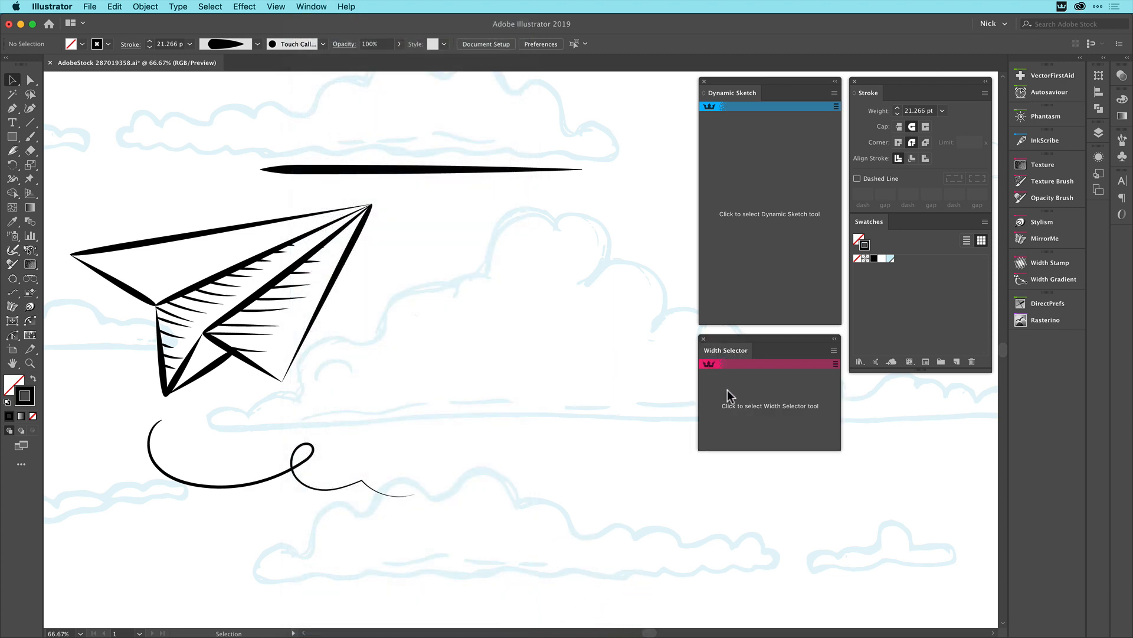
left_click(770, 364)
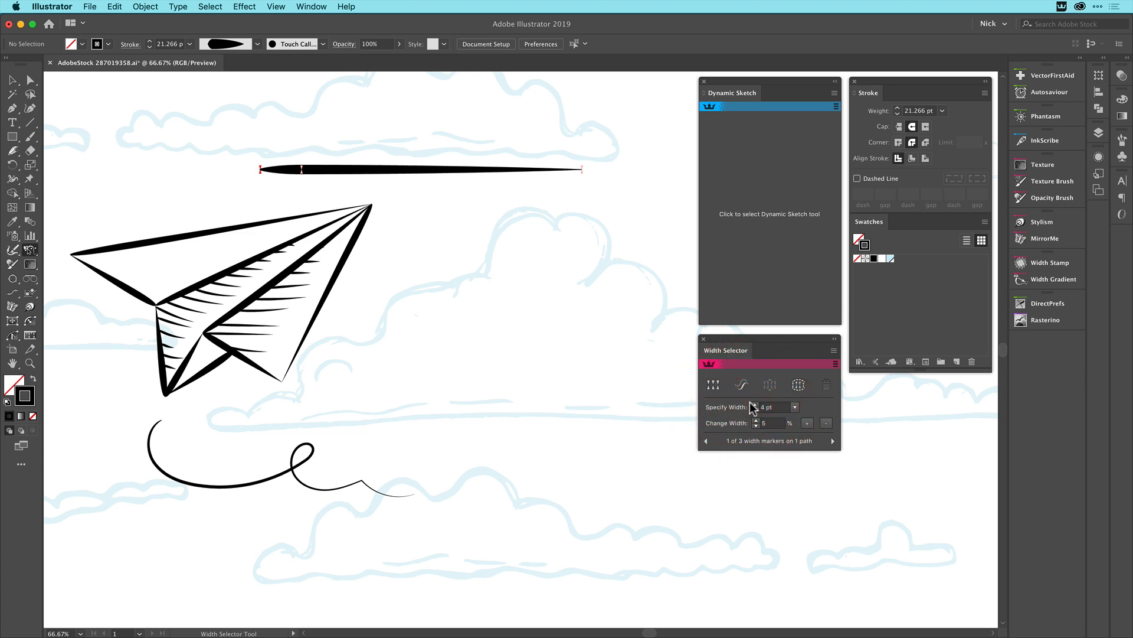
left_click(756, 404)
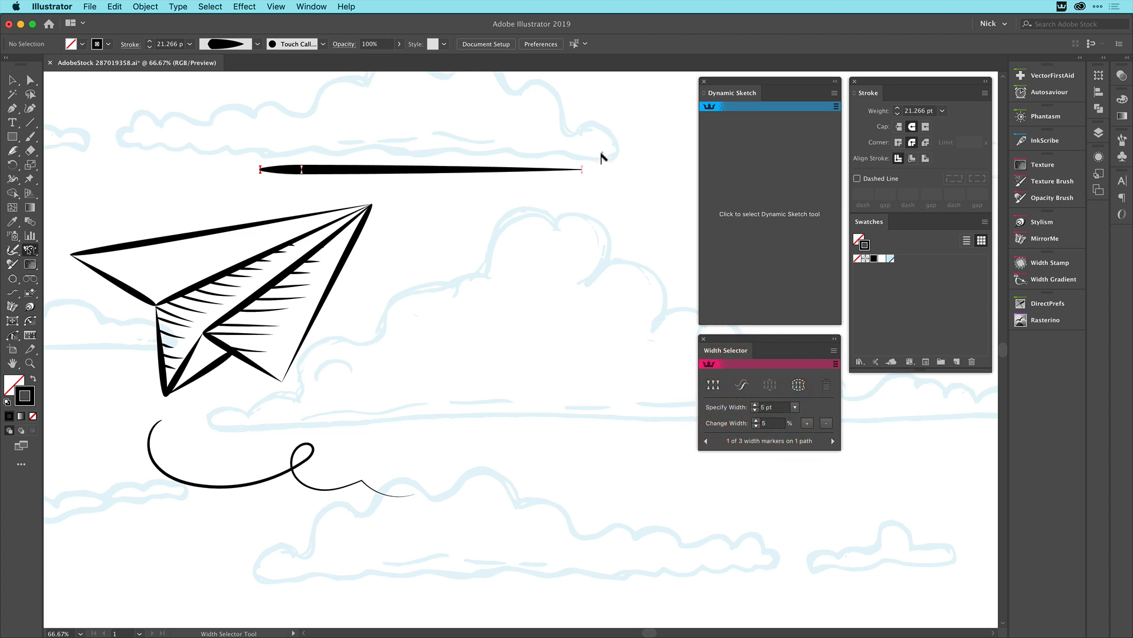
Reduce the right-tip width marker to 1 pt, deselect, then reselect the tapered stroke
left_click(757, 403)
type("1")
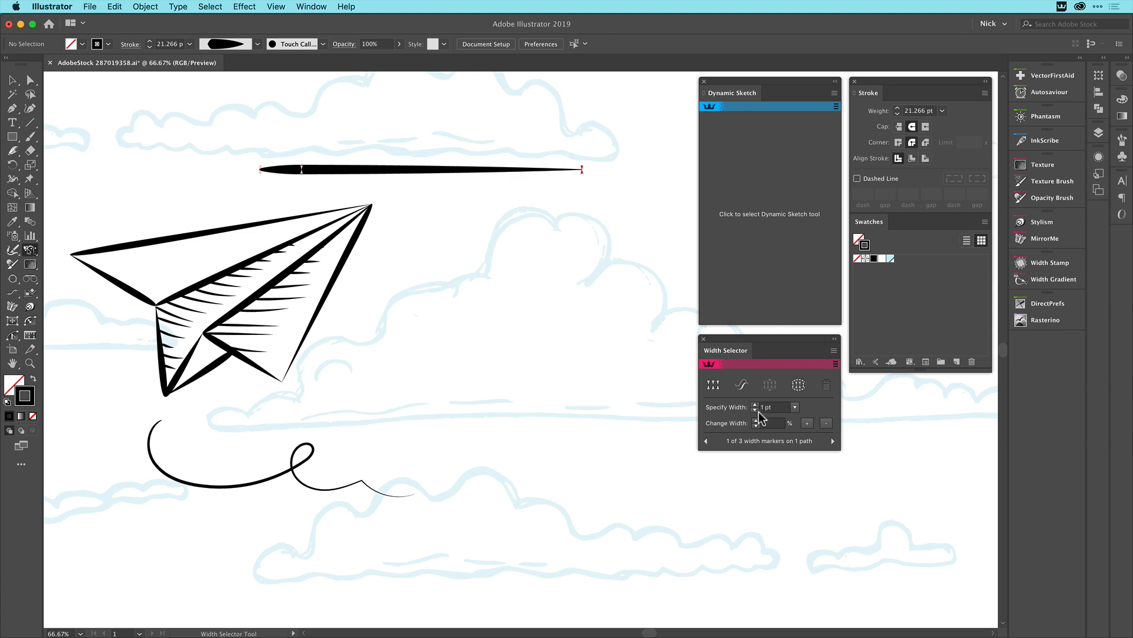
left_click(758, 407)
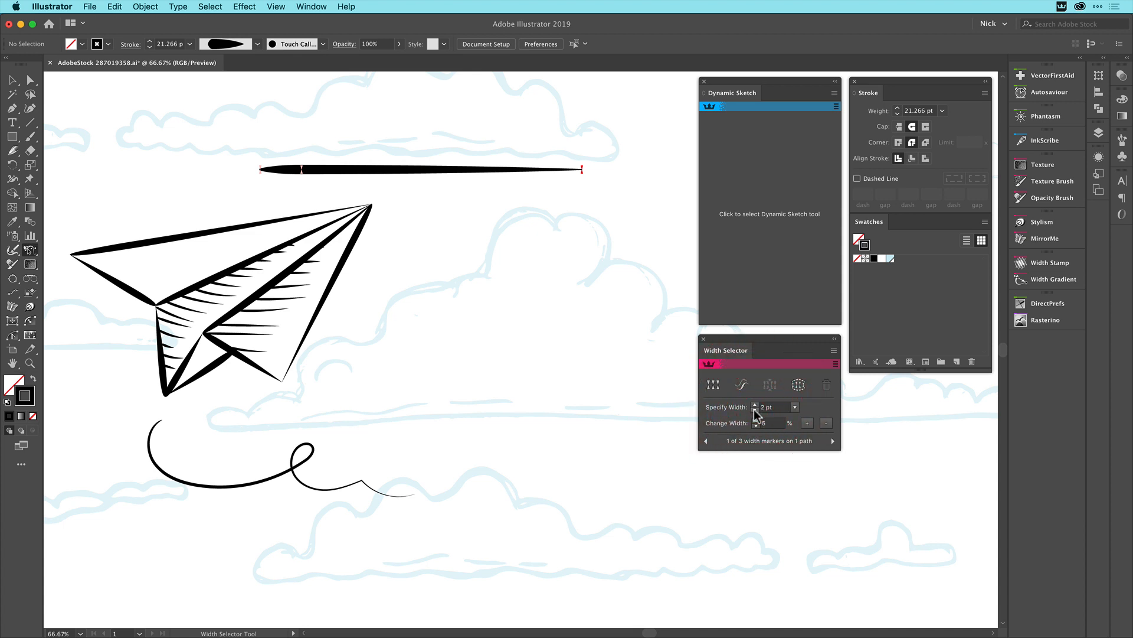
left_click(756, 409)
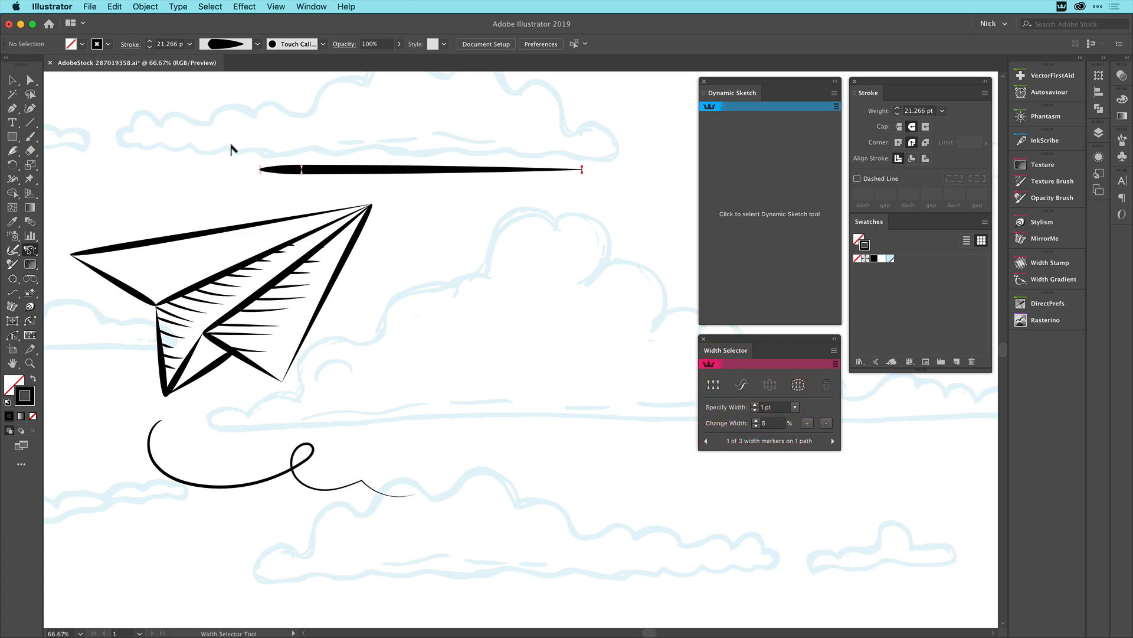
left_click(13, 81)
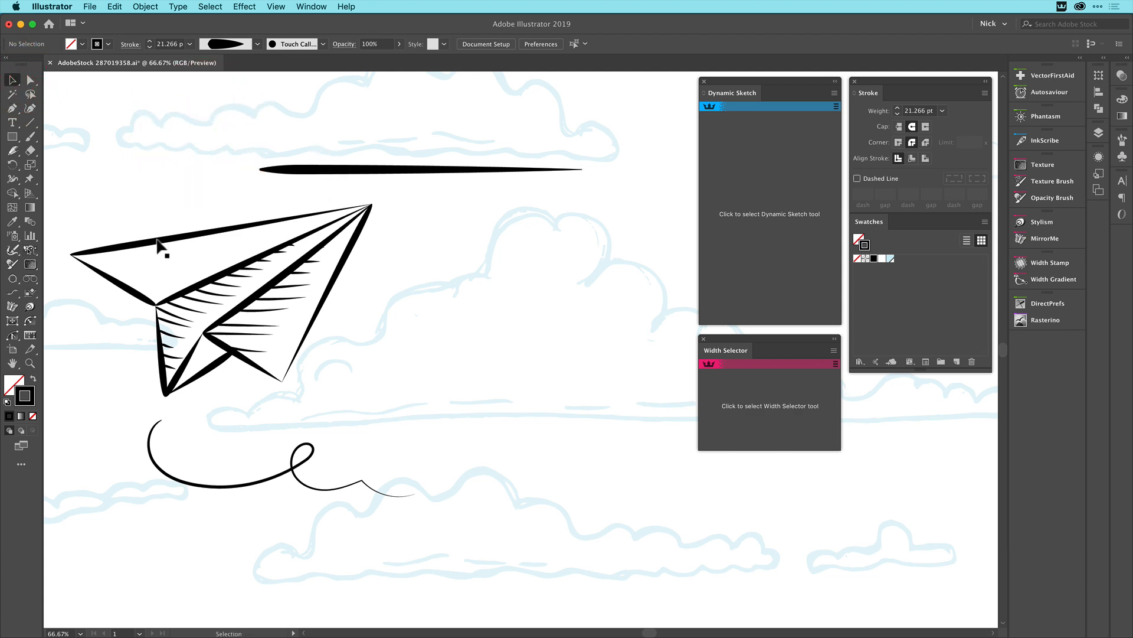
left_click(419, 169)
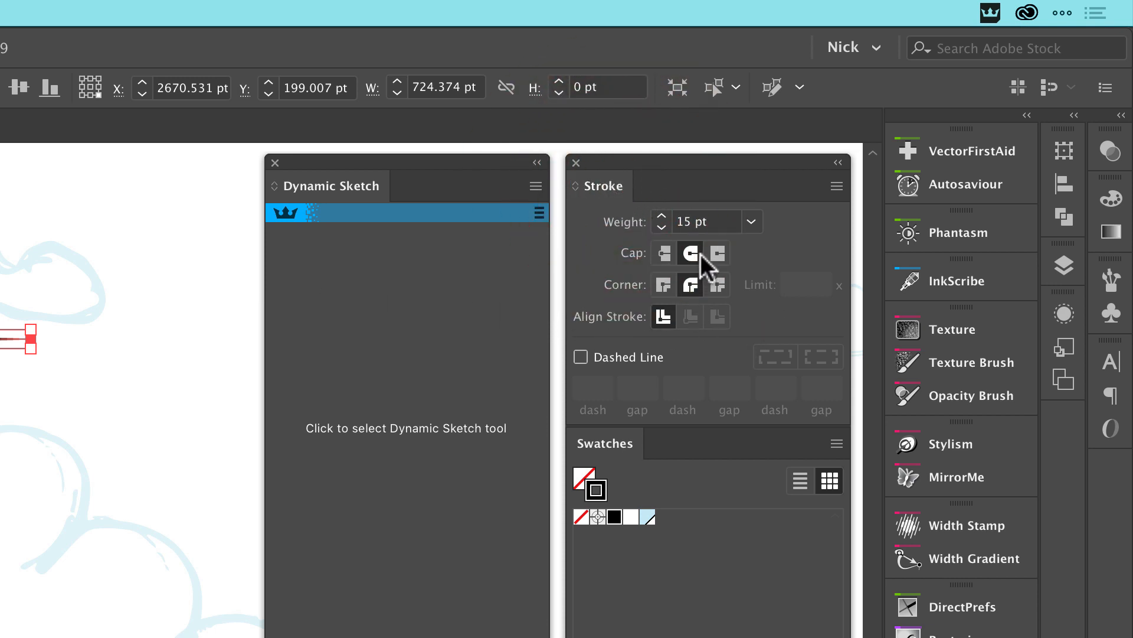
mouse_move(691, 284)
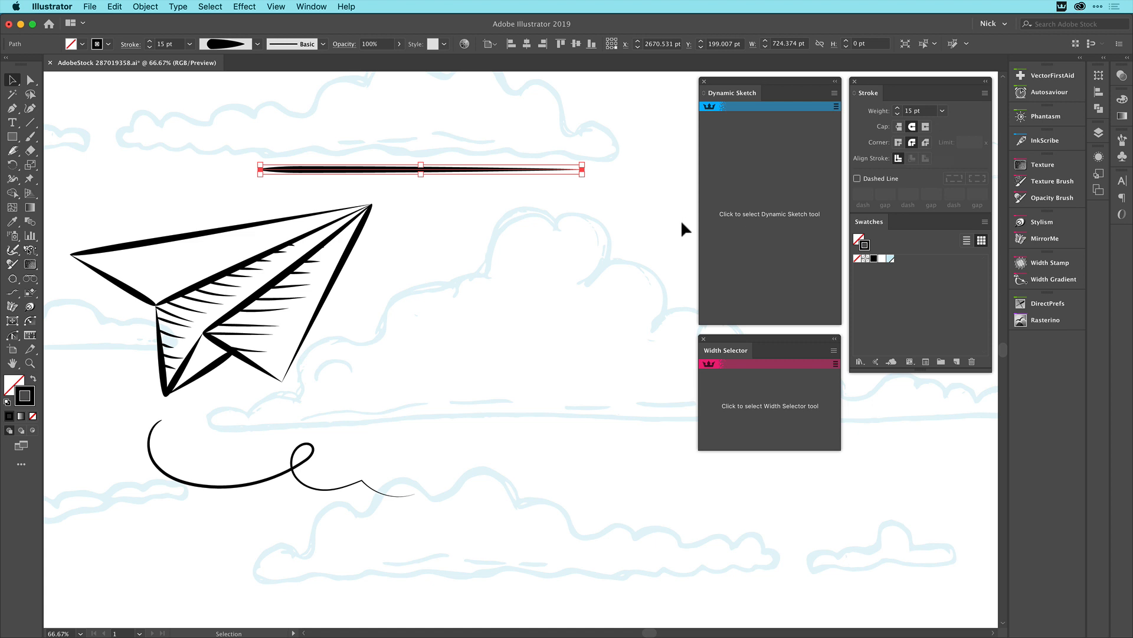
mouse_move(603, 225)
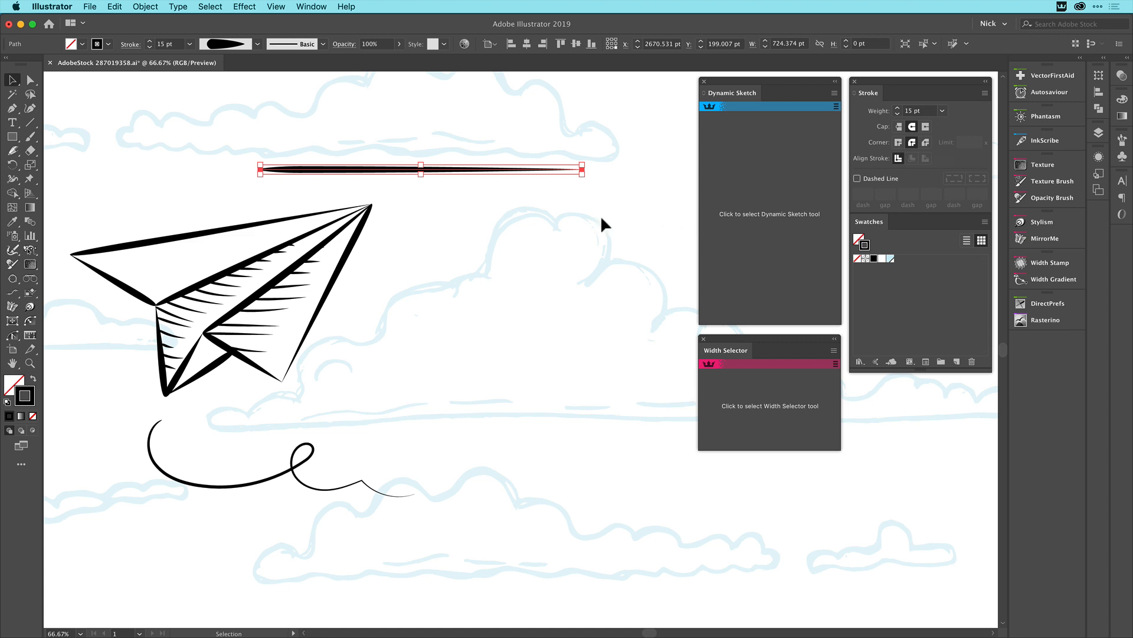
mouse_move(148, 161)
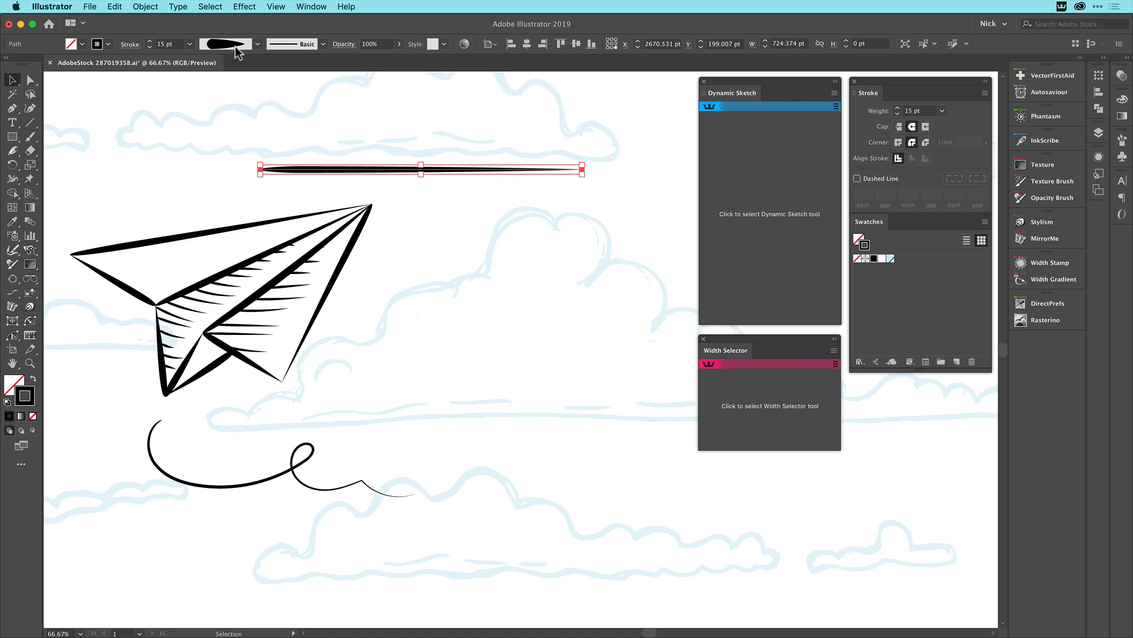
mouse_move(98, 132)
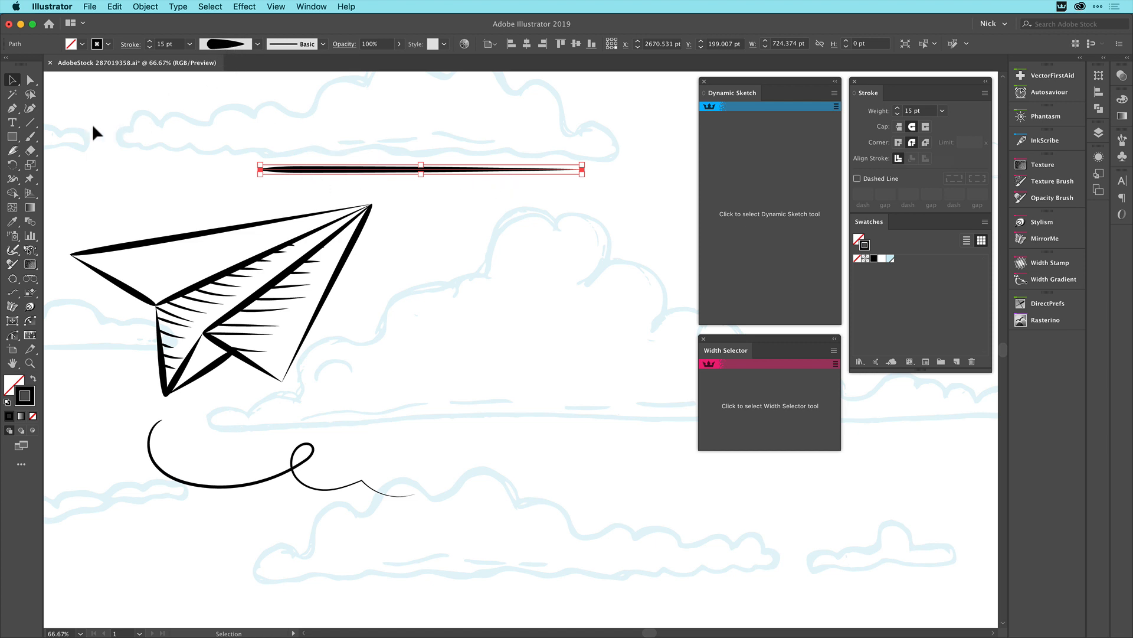
mouse_move(734, 204)
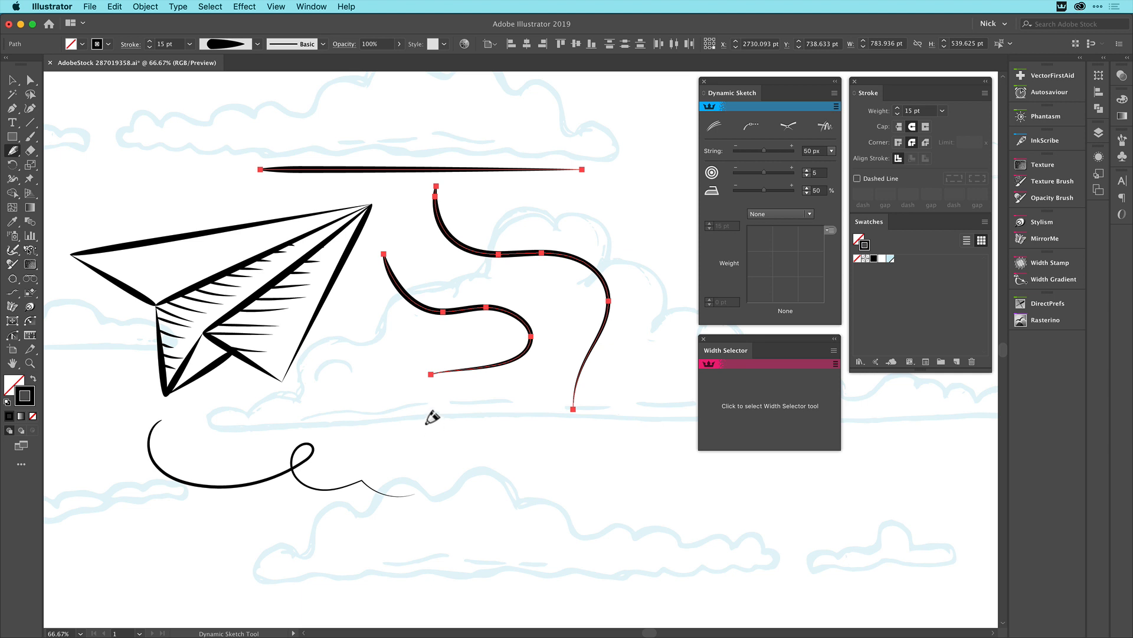
Sketch a long straight diagonal tapered stroke below the wavy curves
left_click_drag(434, 416, 531, 462)
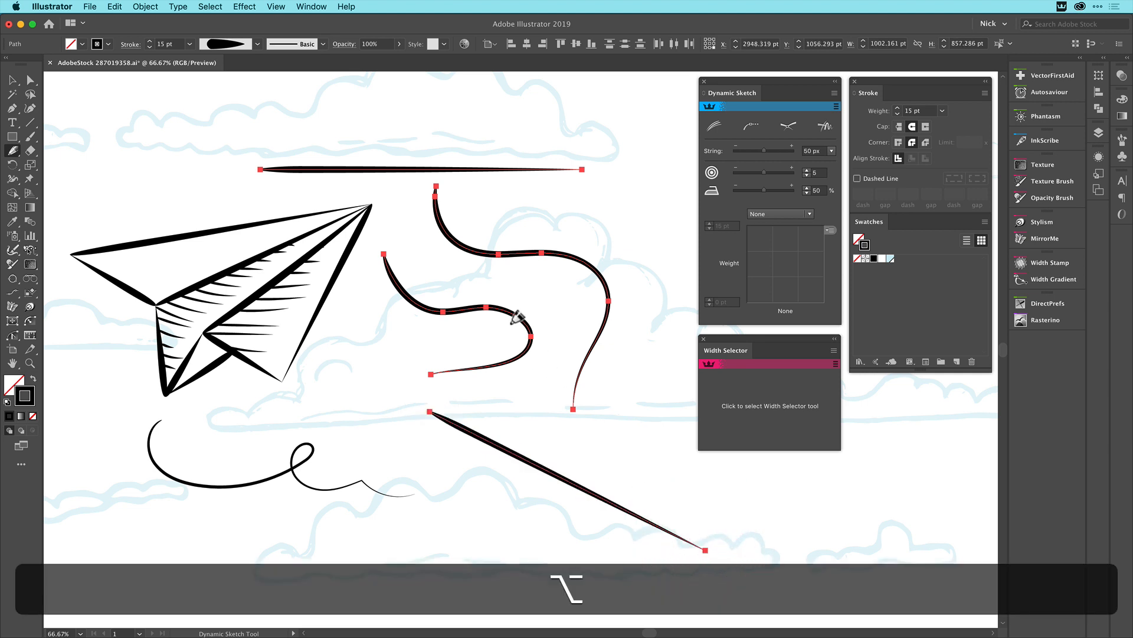
mouse_move(453, 258)
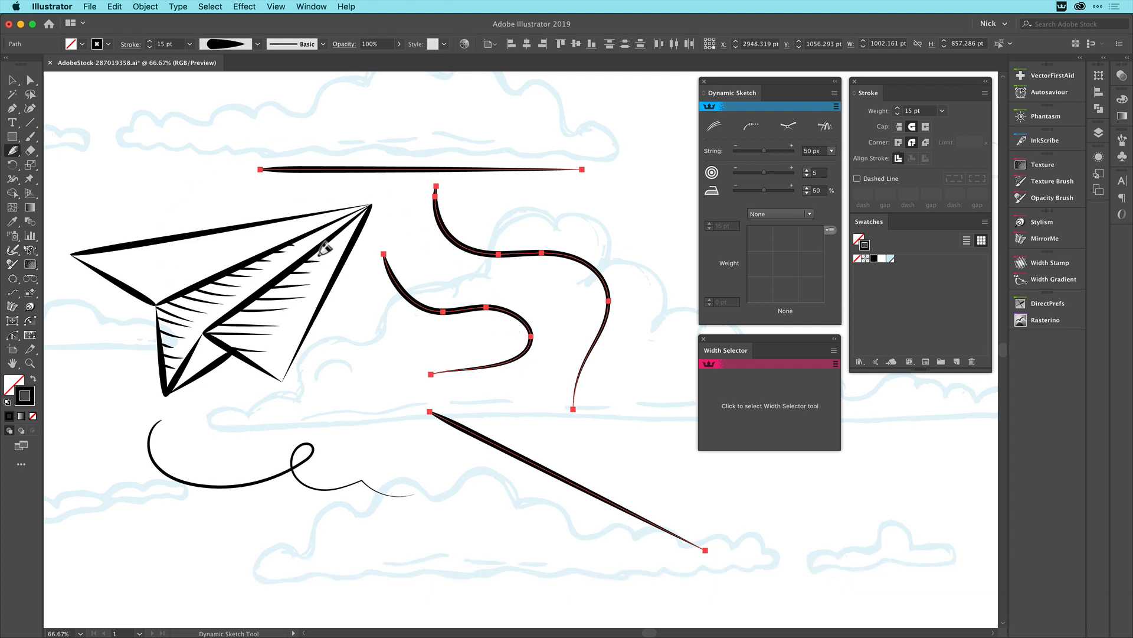
mouse_move(462, 195)
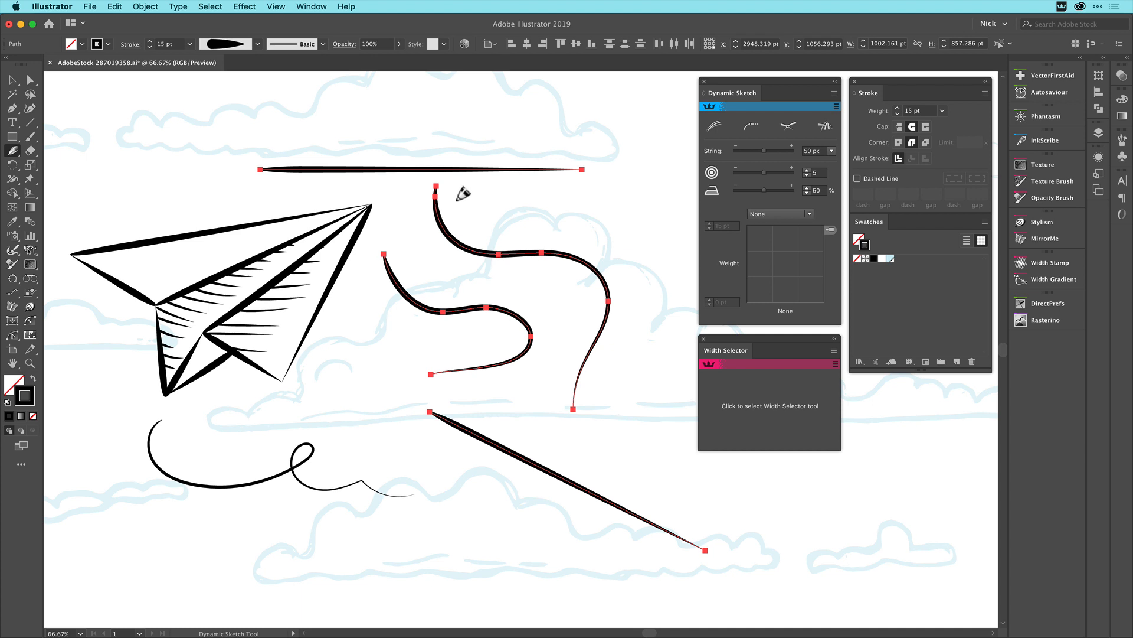
mouse_move(737, 107)
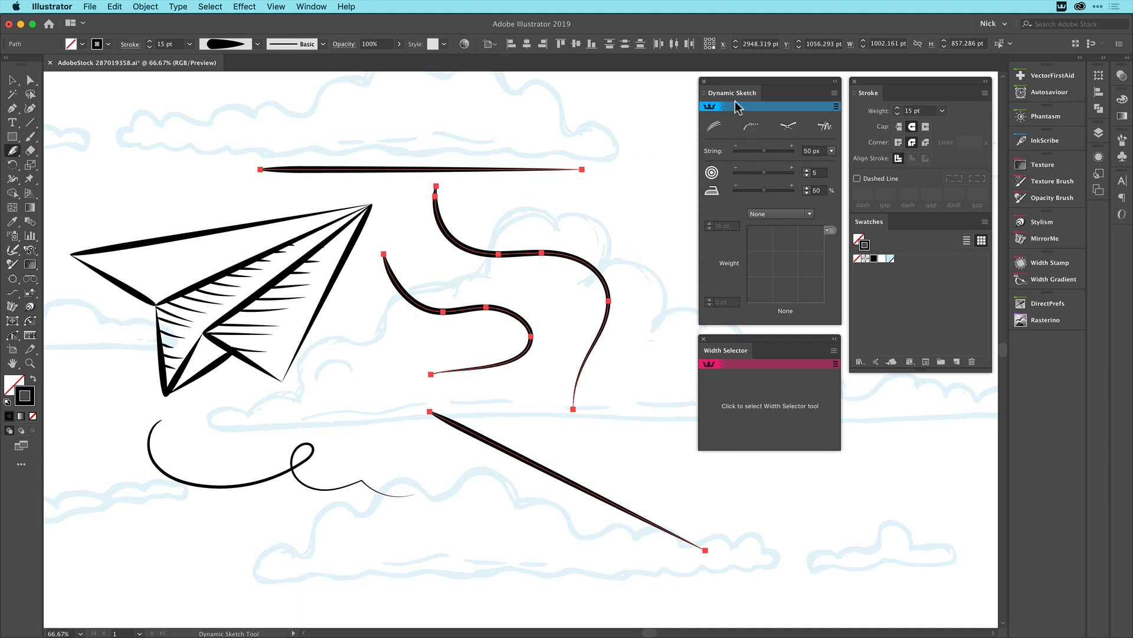
mouse_move(735, 159)
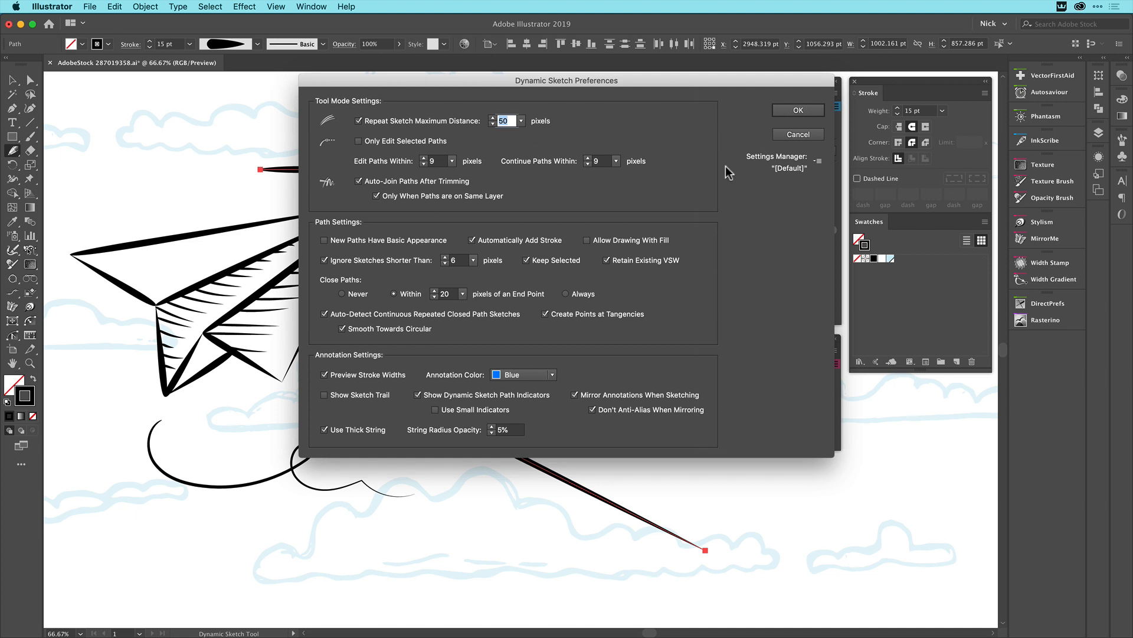
left_click(796, 109)
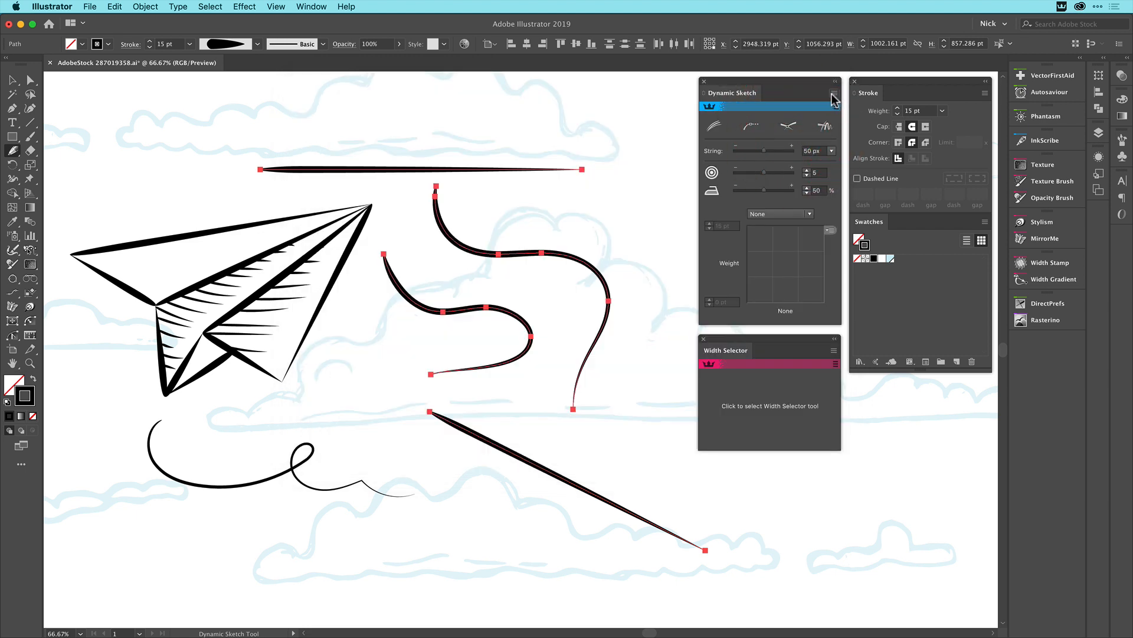
left_click(833, 98)
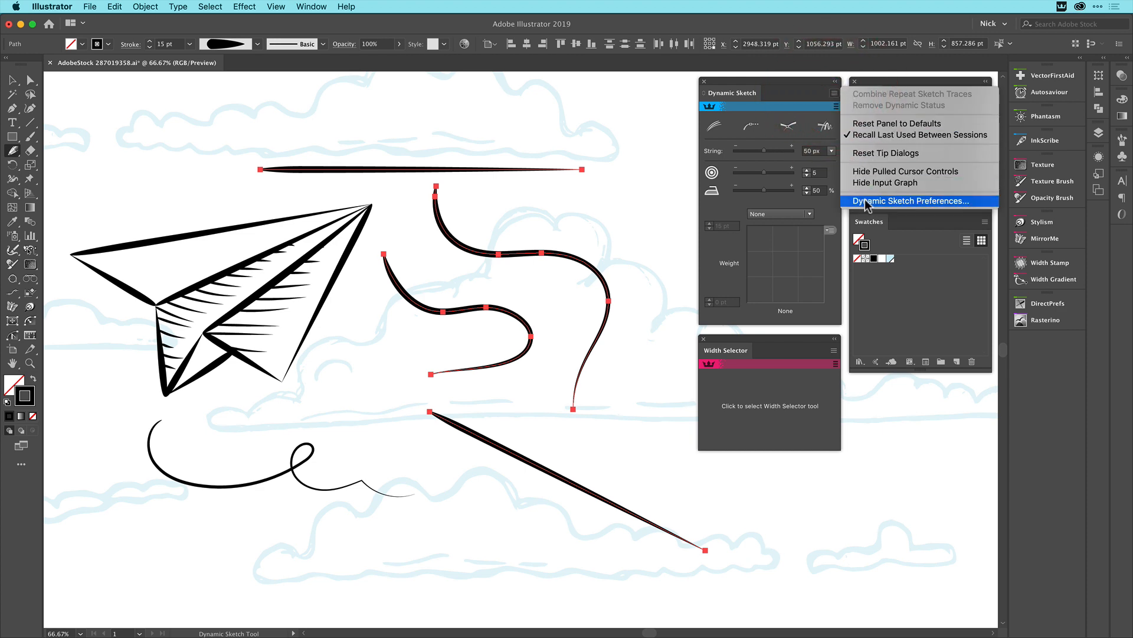
left_click(909, 201)
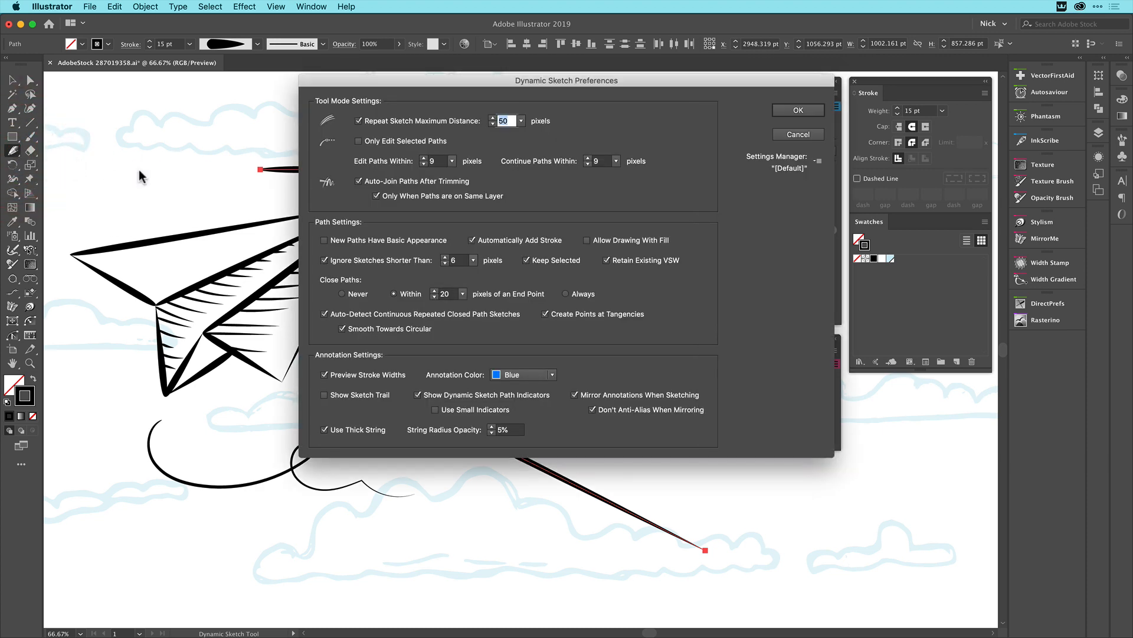
mouse_move(535, 186)
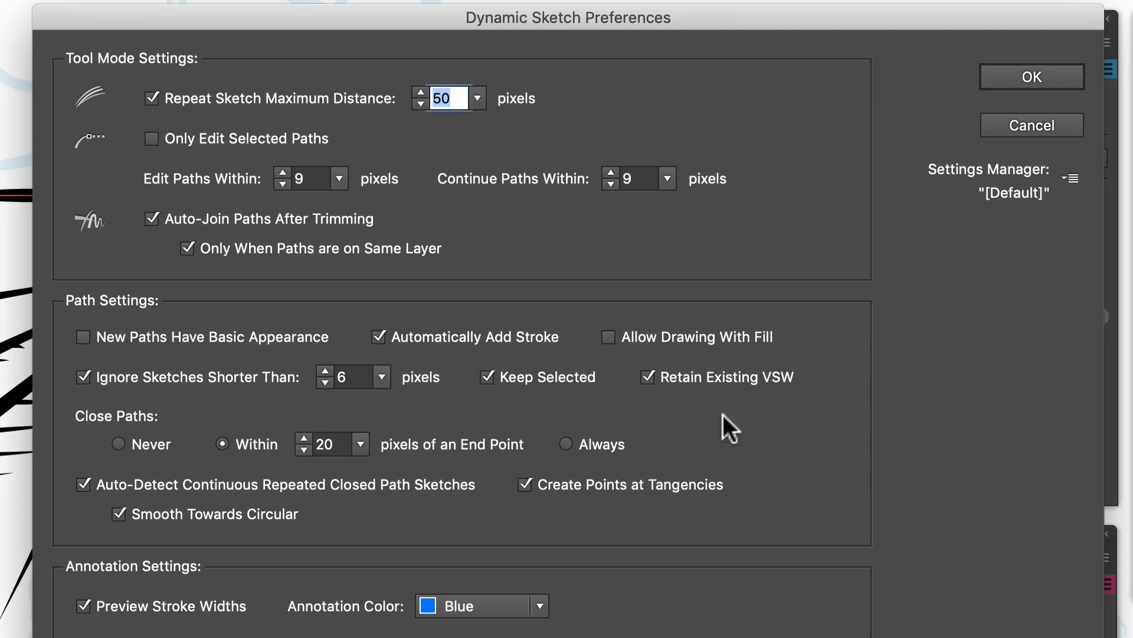
mouse_move(685, 405)
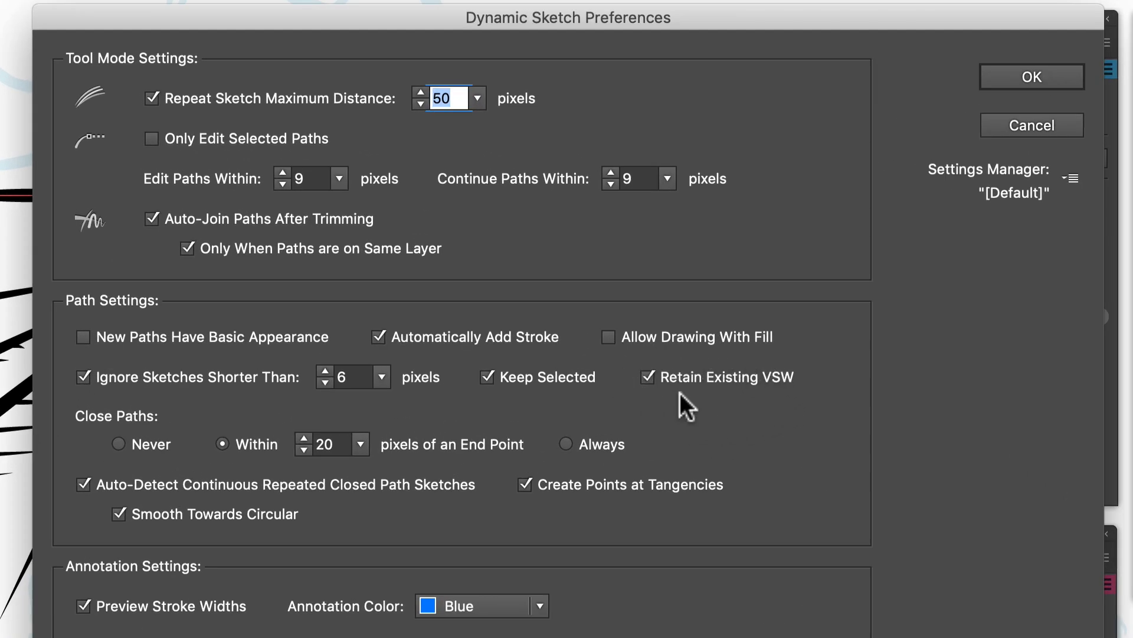
mouse_move(733, 398)
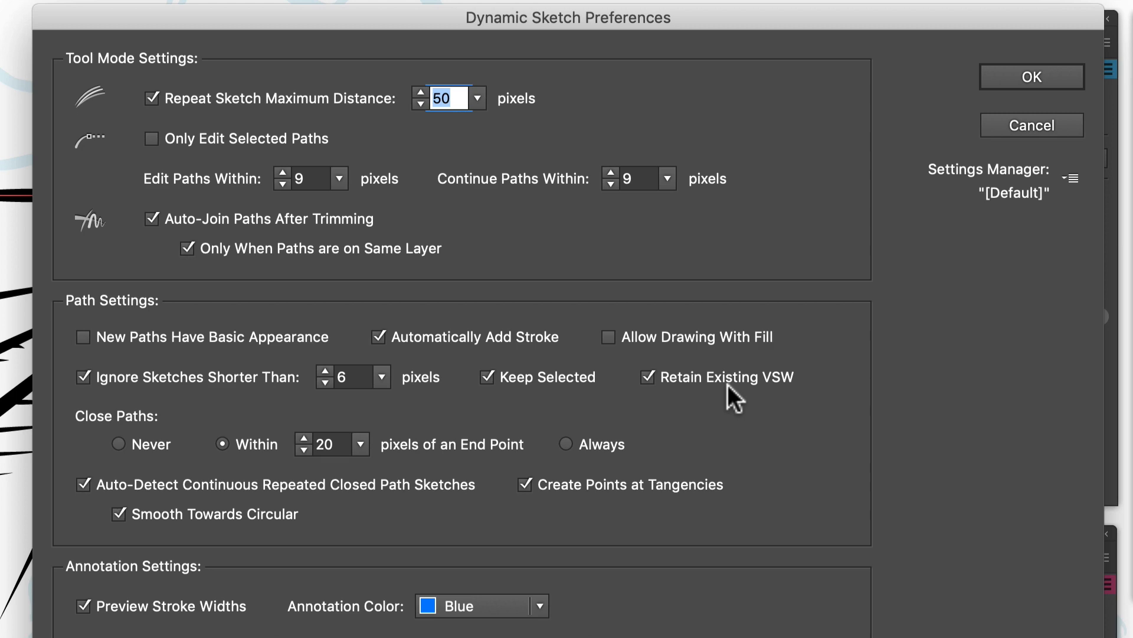
mouse_move(777, 391)
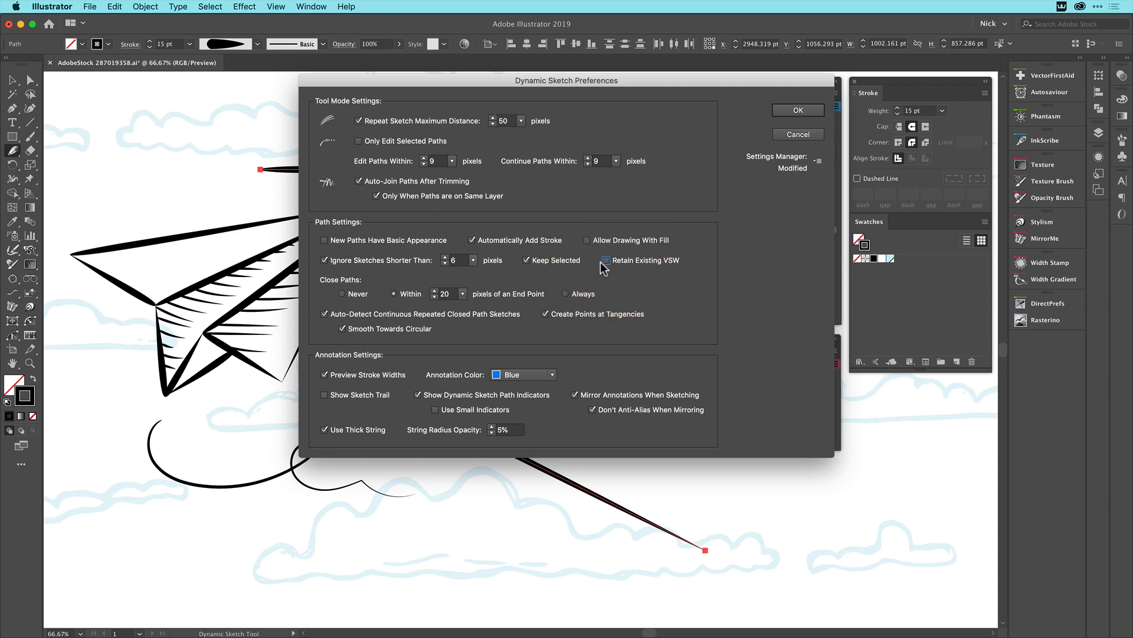
left_click(606, 260)
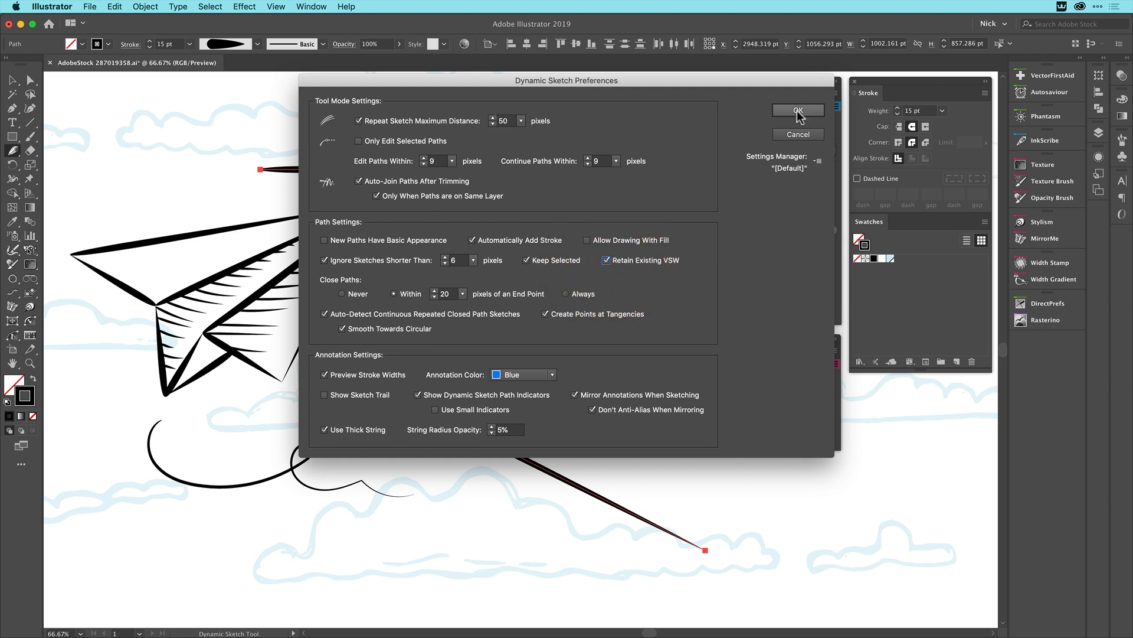
left_click(797, 109)
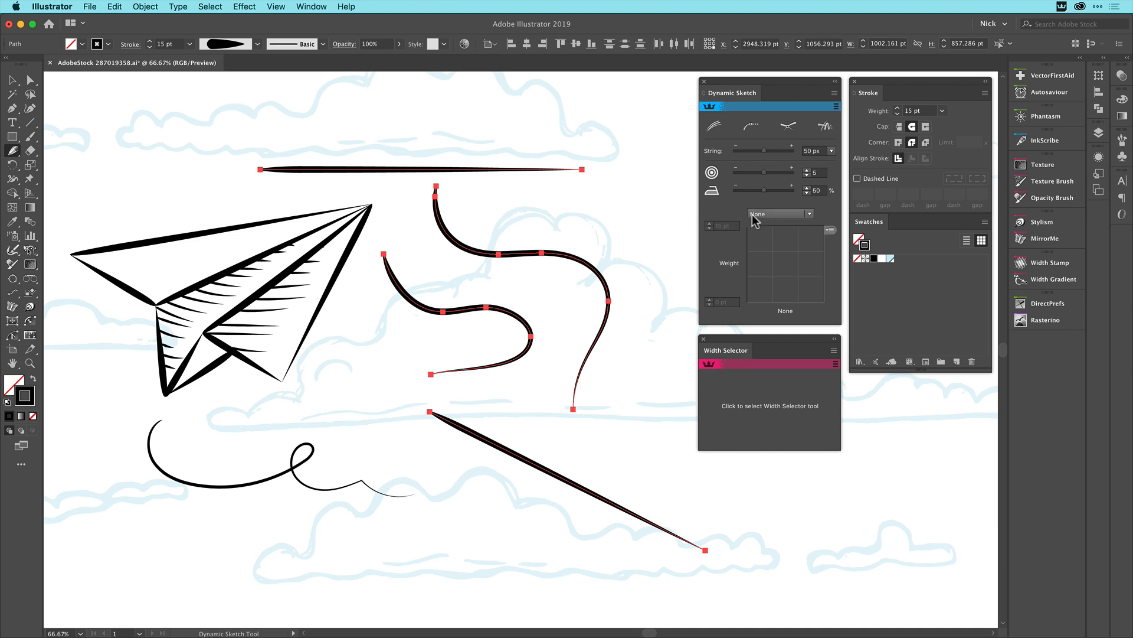
Set the width input to Stylus Pressure and resketch the top stroke into an arch
left_click(779, 213)
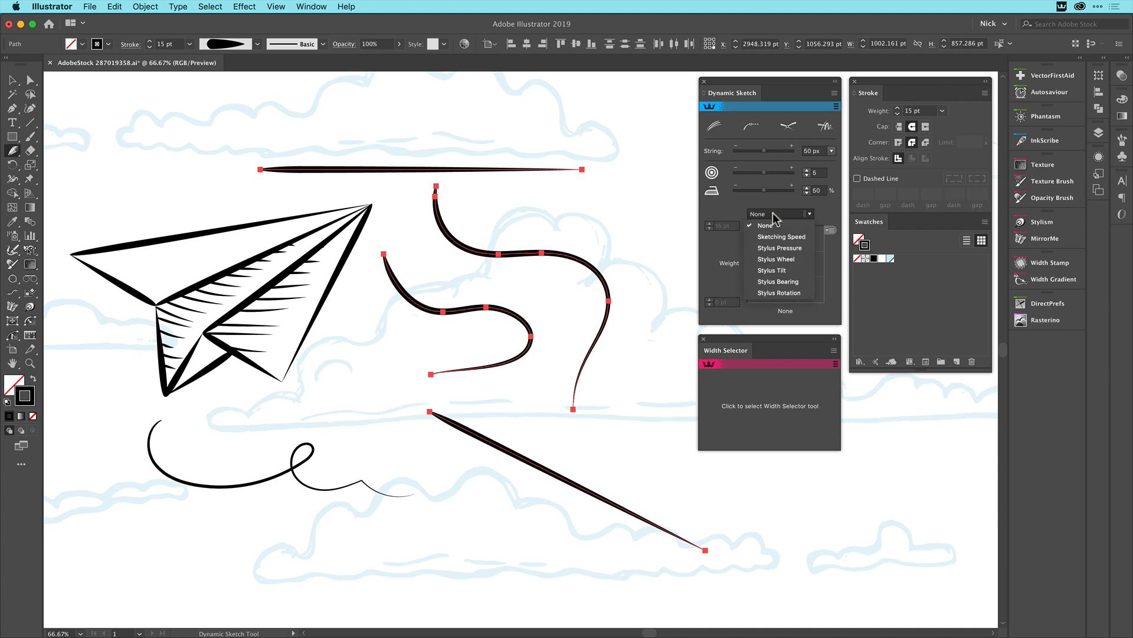
mouse_move(770, 221)
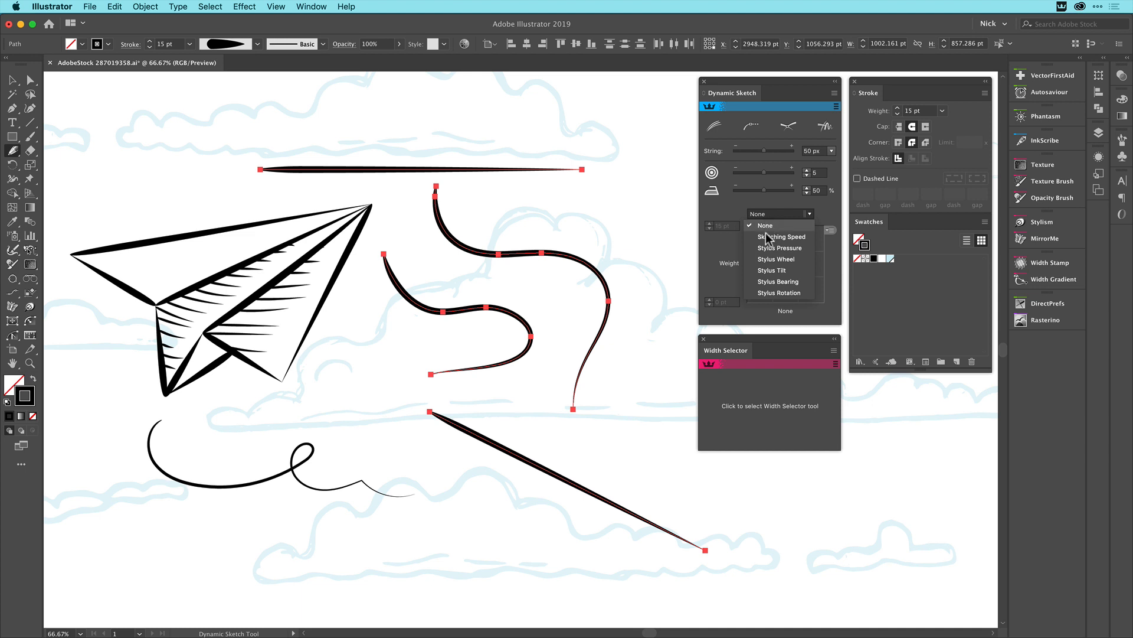
left_click(781, 247)
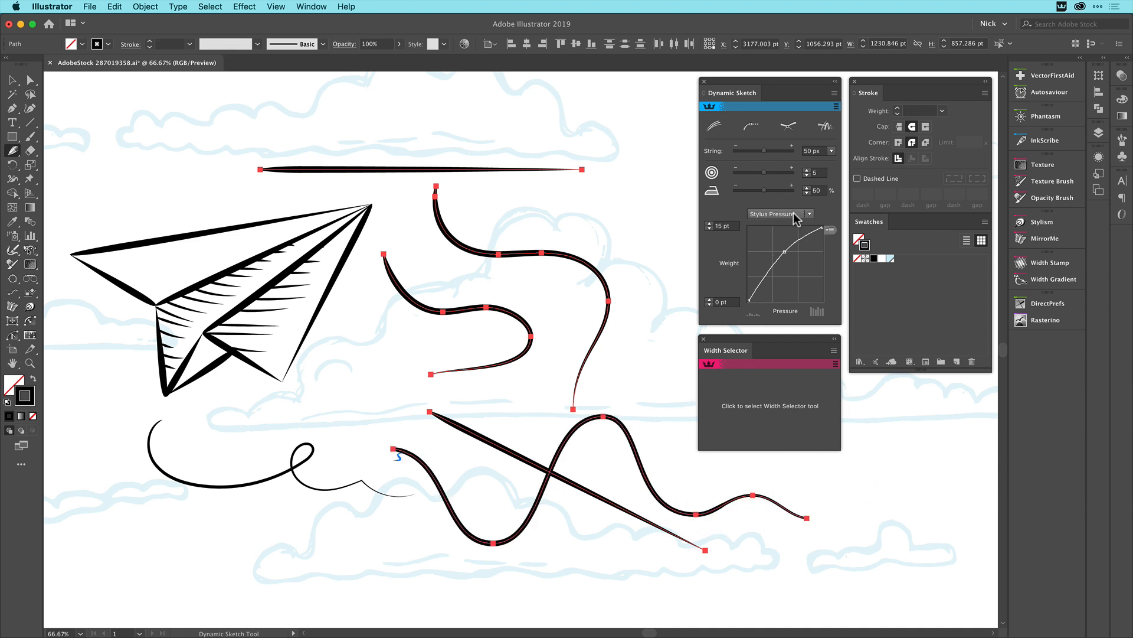
mouse_move(689, 260)
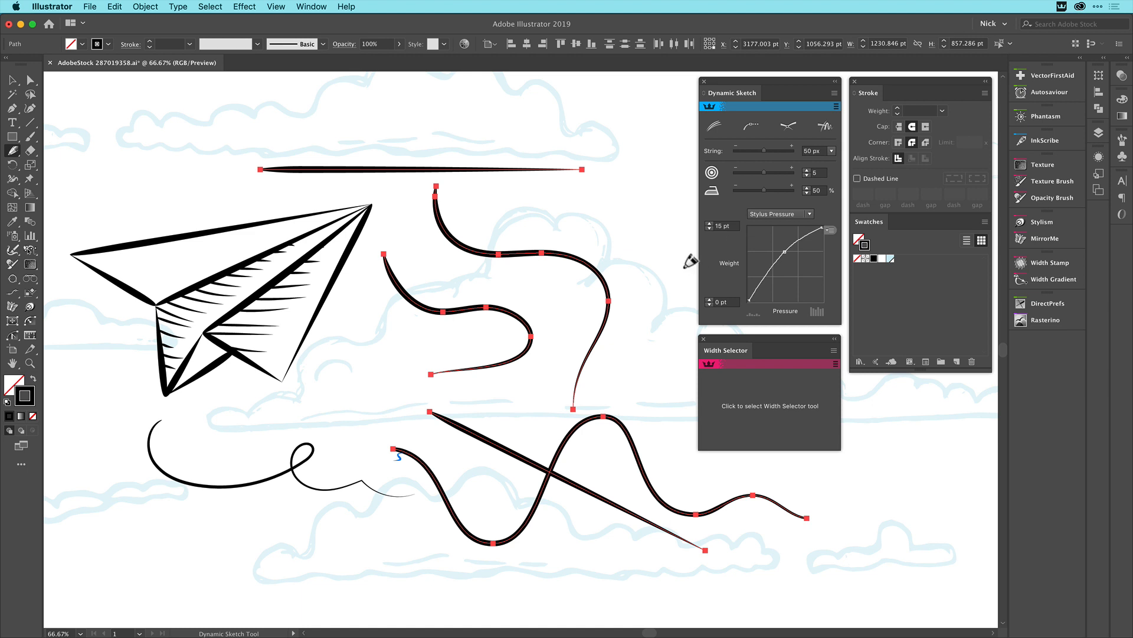
mouse_move(501, 208)
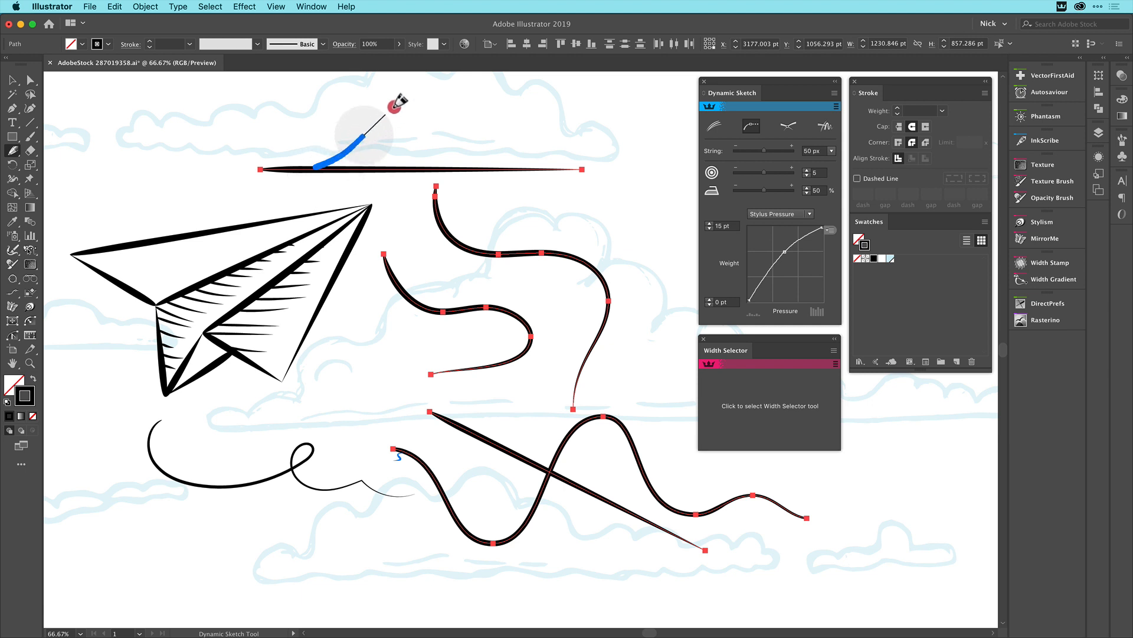
left_click_drag(383, 101, 528, 168)
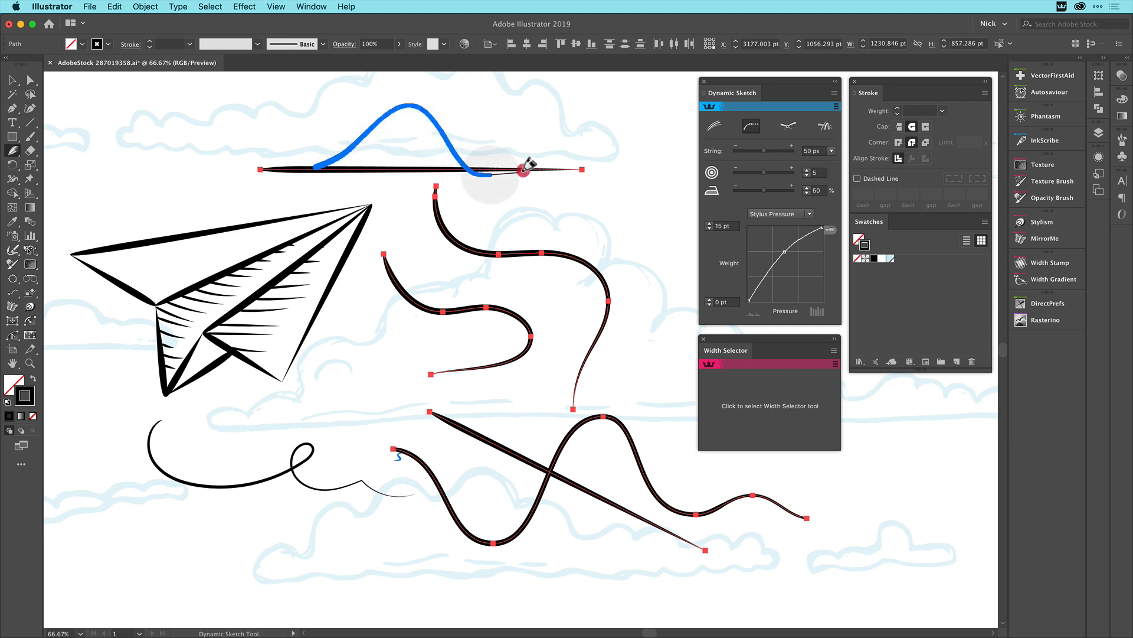